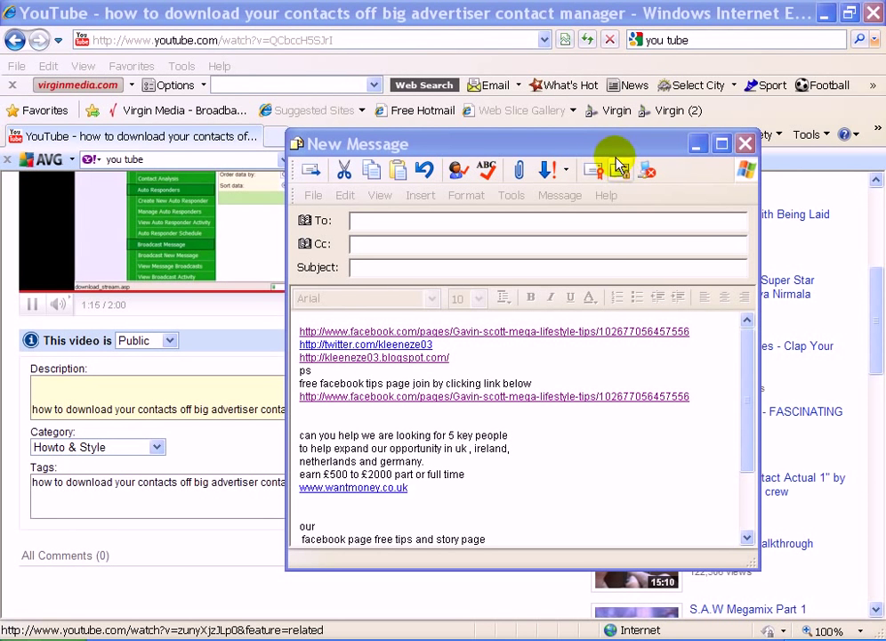
# - Minimize the email draft and save the video's title, description and tag edits
pyautogui.click(745, 143)
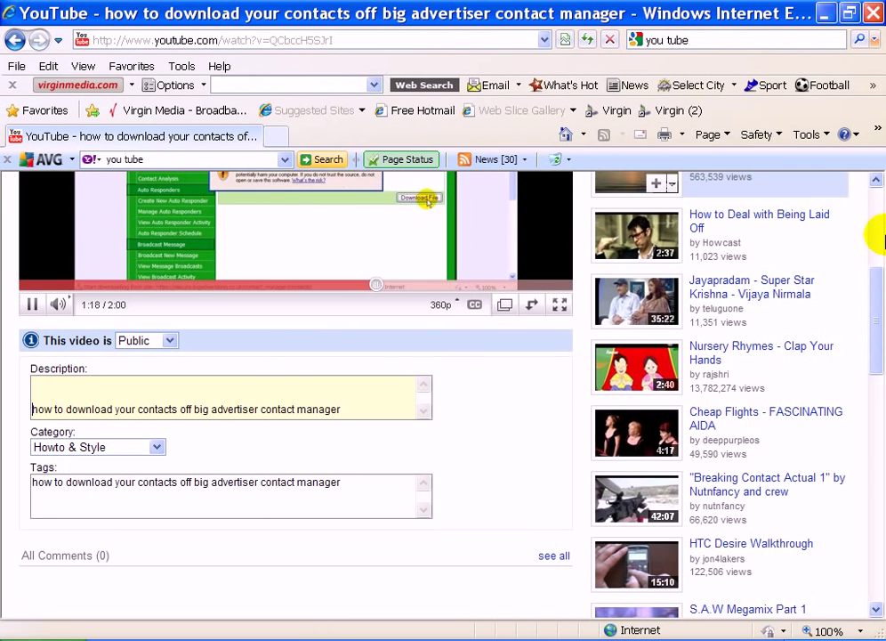
pyautogui.scroll(3)
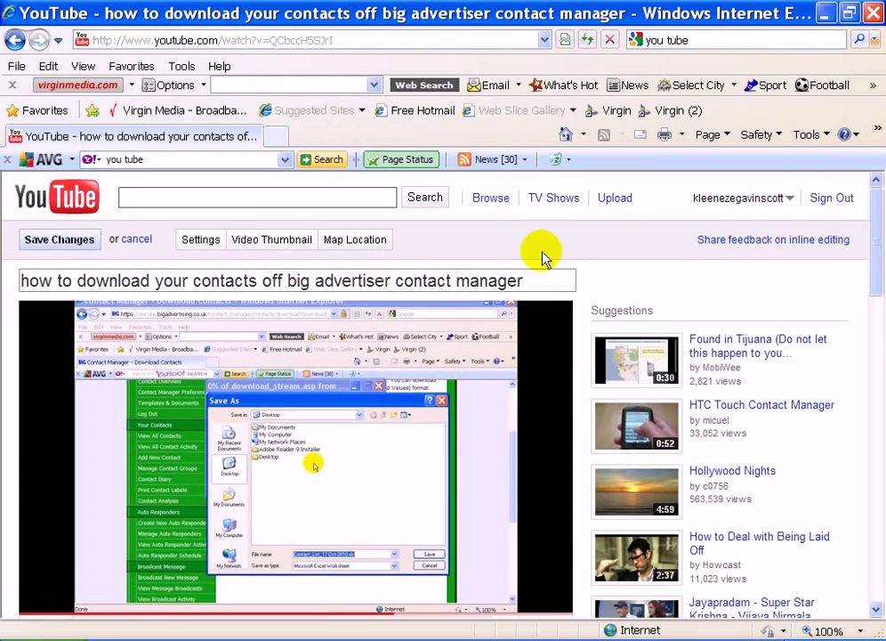
pyautogui.moveTo(373, 469)
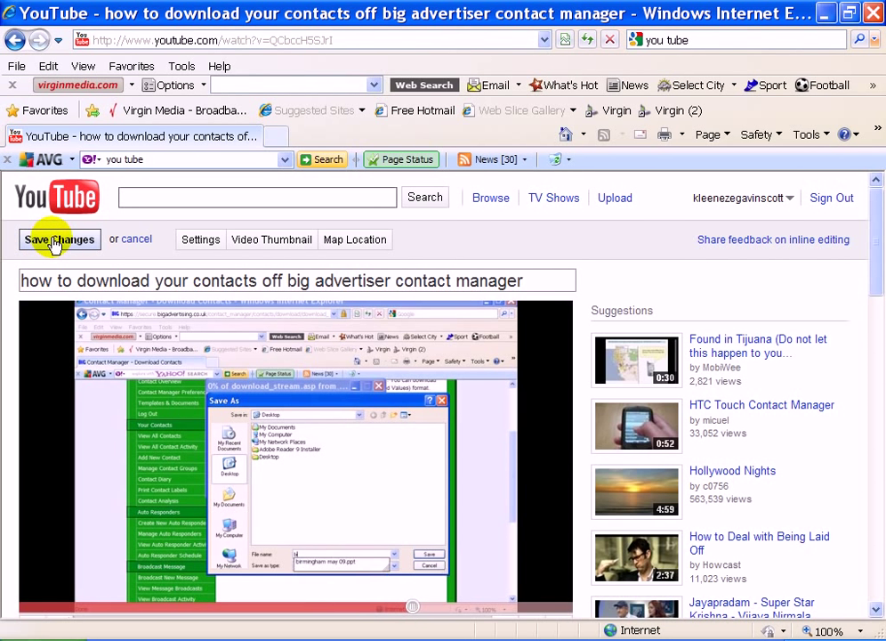
pyautogui.click(59, 239)
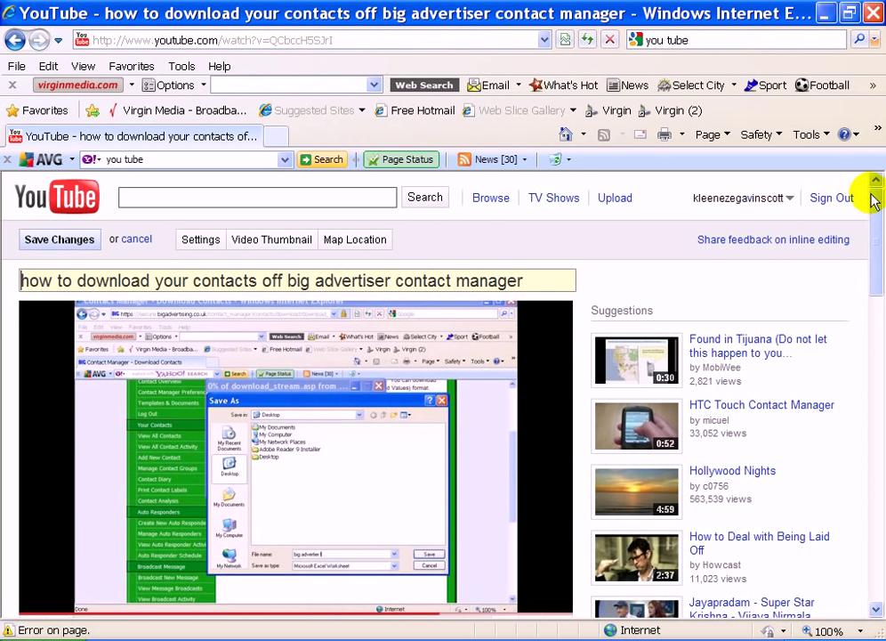
pyautogui.scroll(-3)
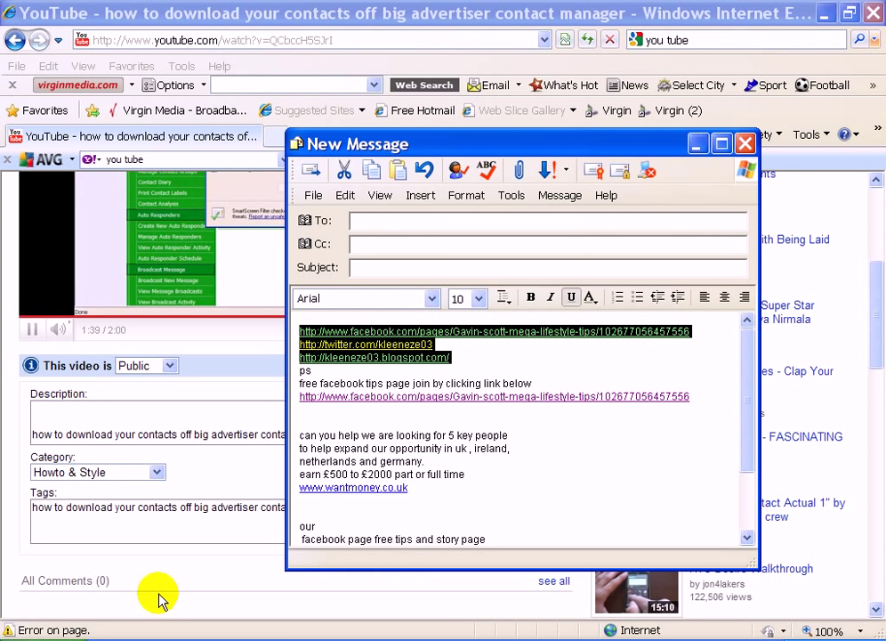
pyautogui.moveTo(439, 339)
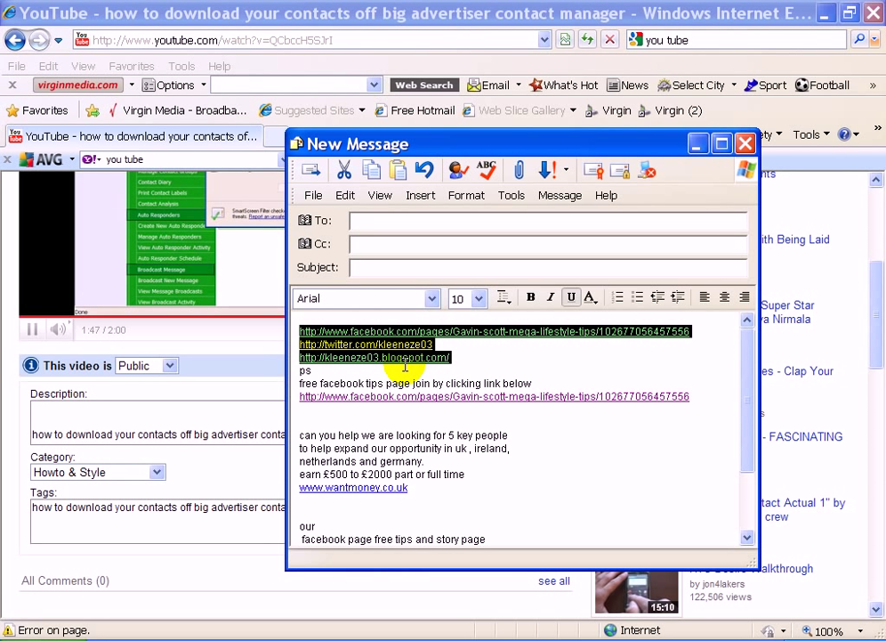
pyautogui.moveTo(665, 169)
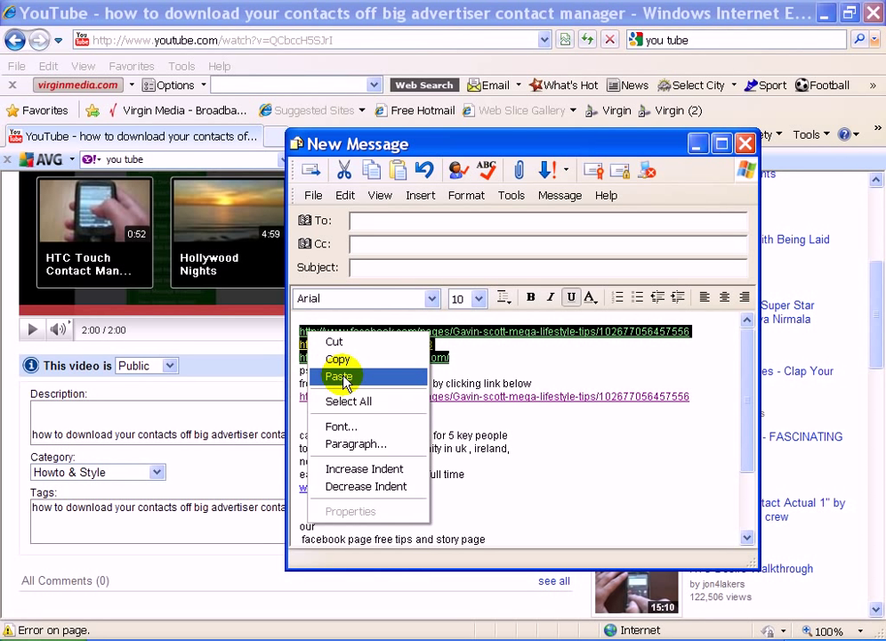
pyautogui.moveTo(337, 358)
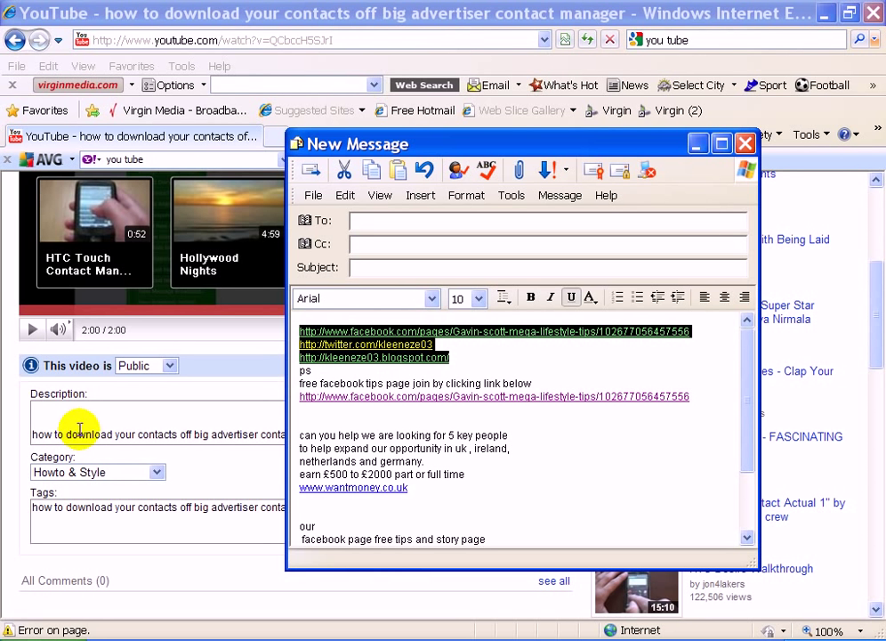
# - Paste the Facebook, Twitter and blog links at the top of the description box
pyautogui.click(745, 143)
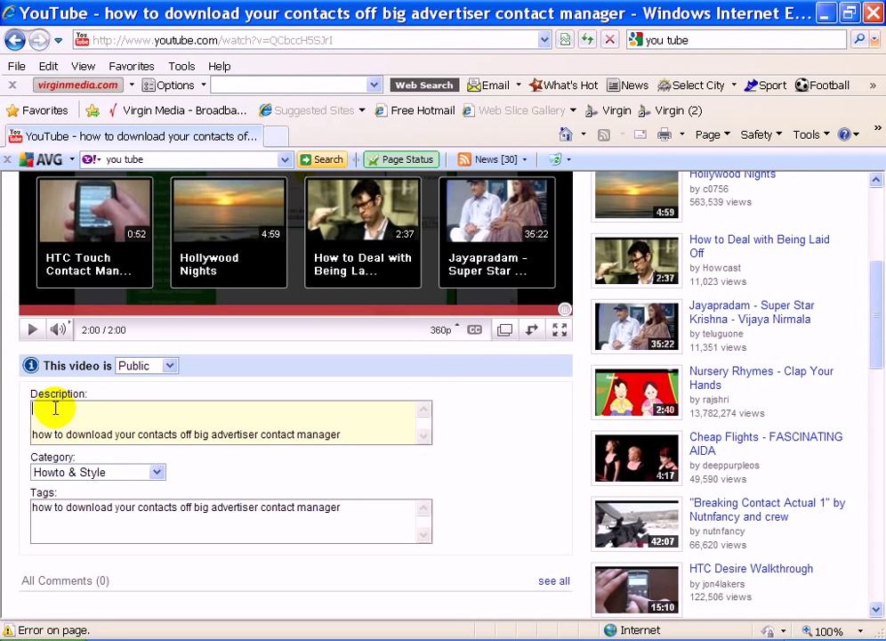
pyautogui.scroll(-3)
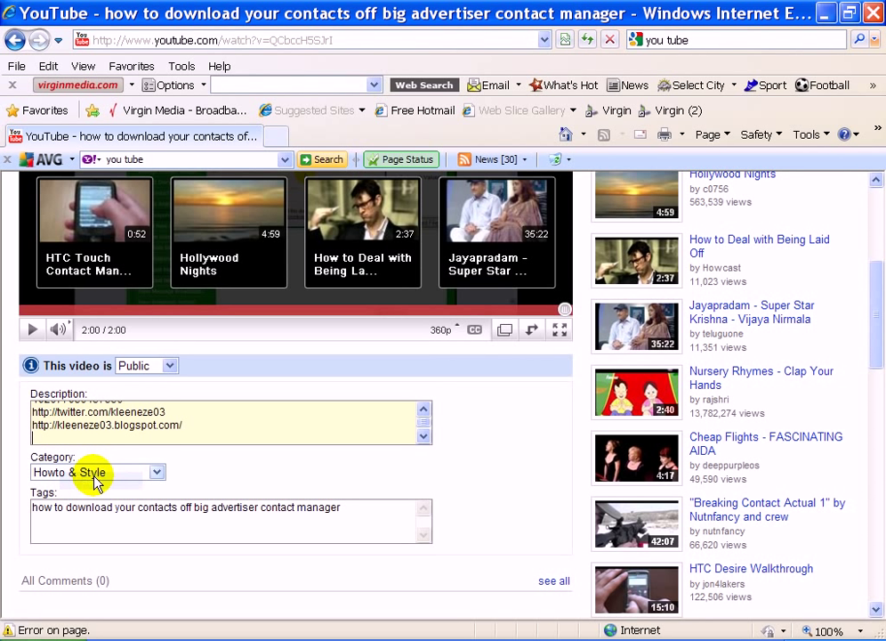
pyautogui.click(423, 407)
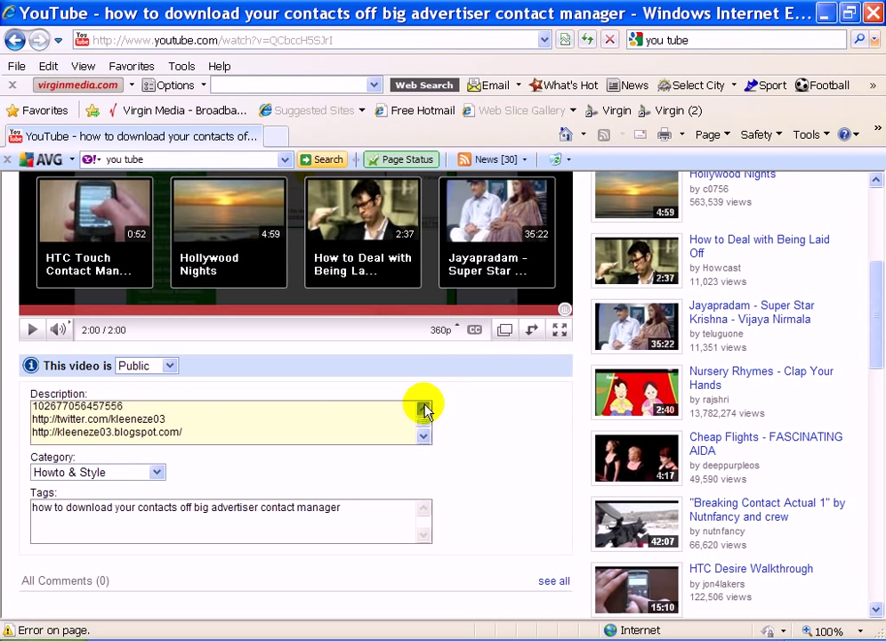
pyautogui.click(424, 405)
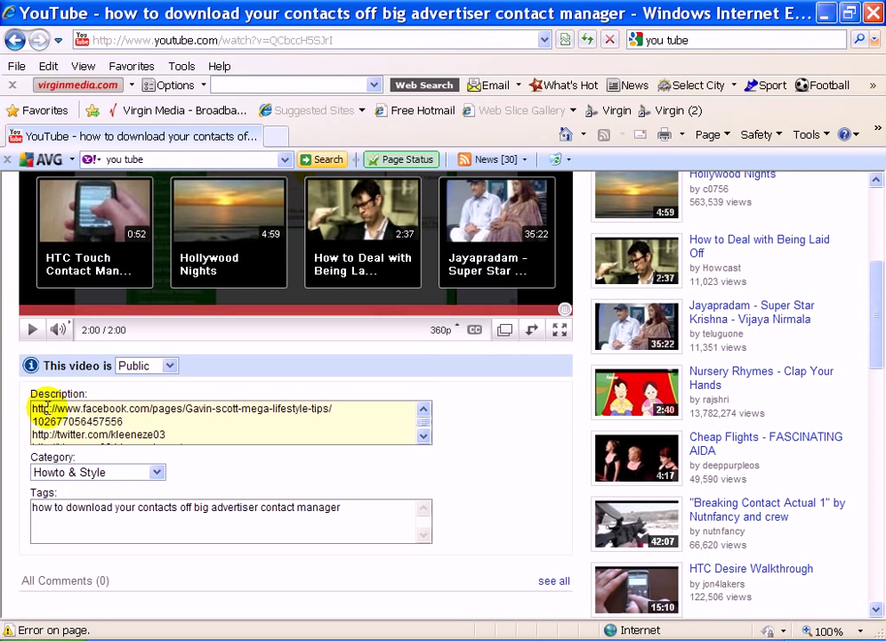
pyautogui.moveTo(817, 334)
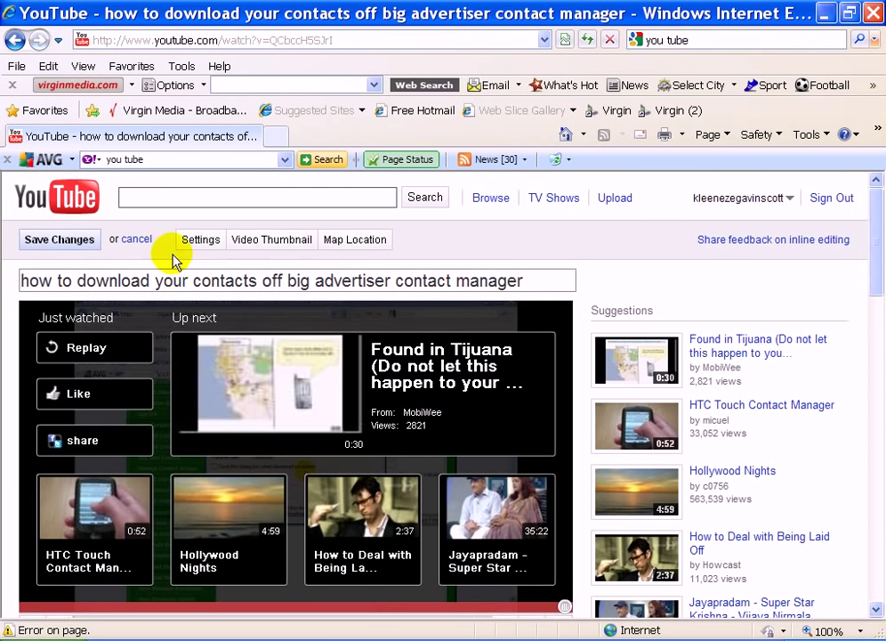
# - Save the description and check the Facebook, Twitter and blog links on the page
pyautogui.click(59, 239)
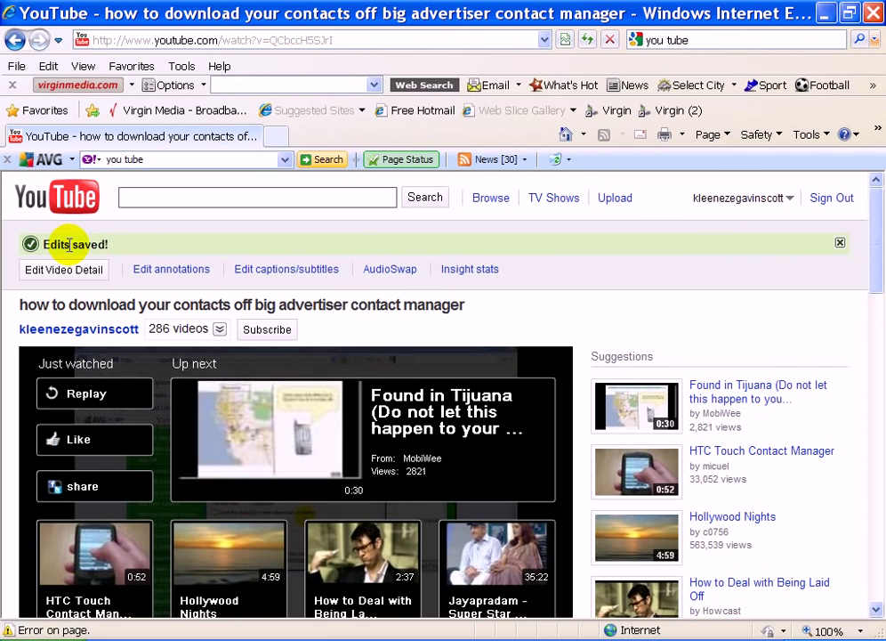
pyautogui.scroll(-3)
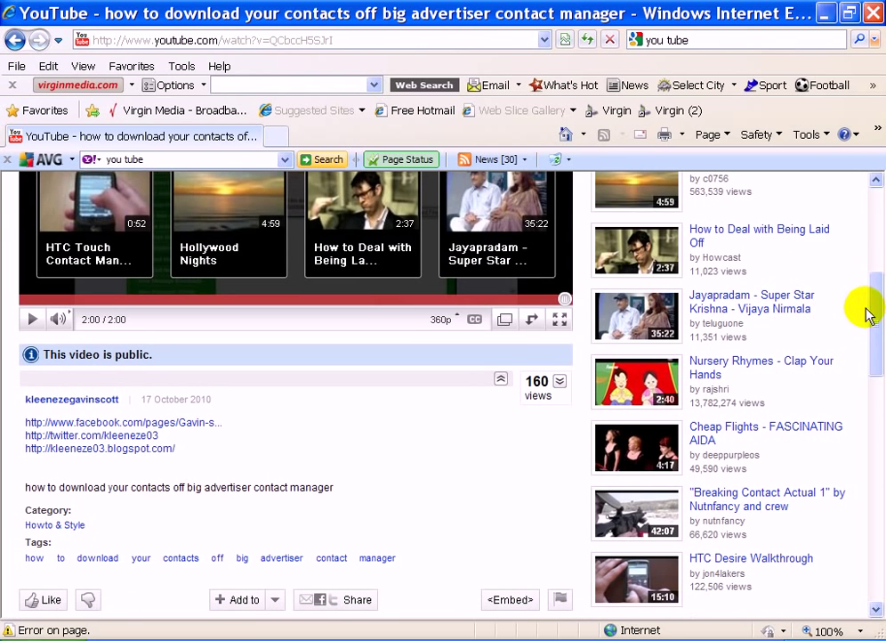
pyautogui.moveTo(329, 348)
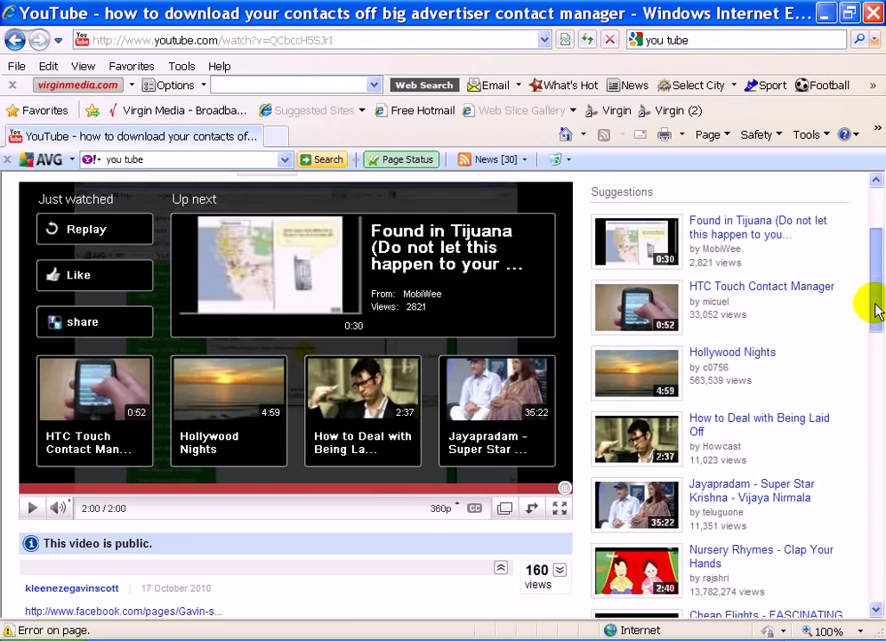
pyautogui.scroll(3)
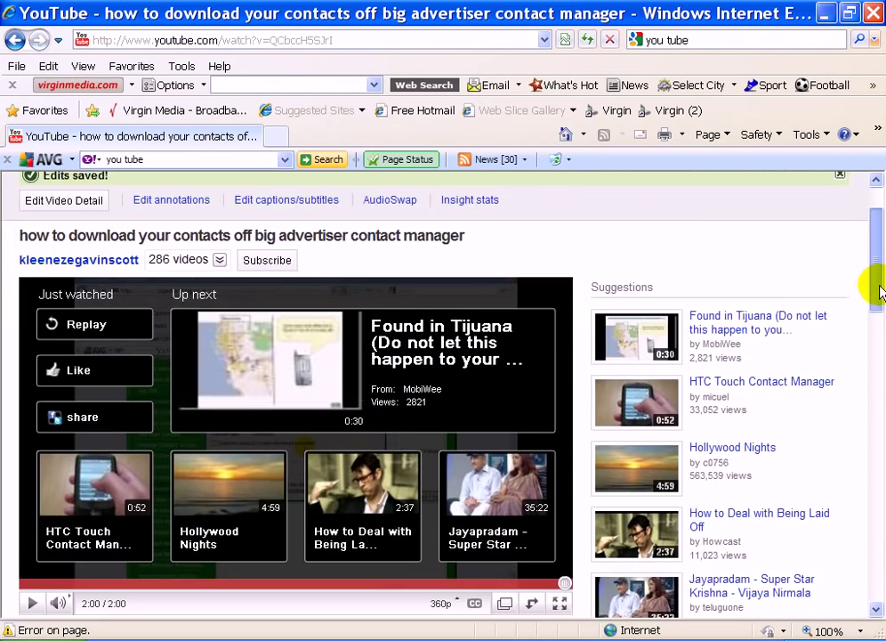
pyautogui.scroll(3)
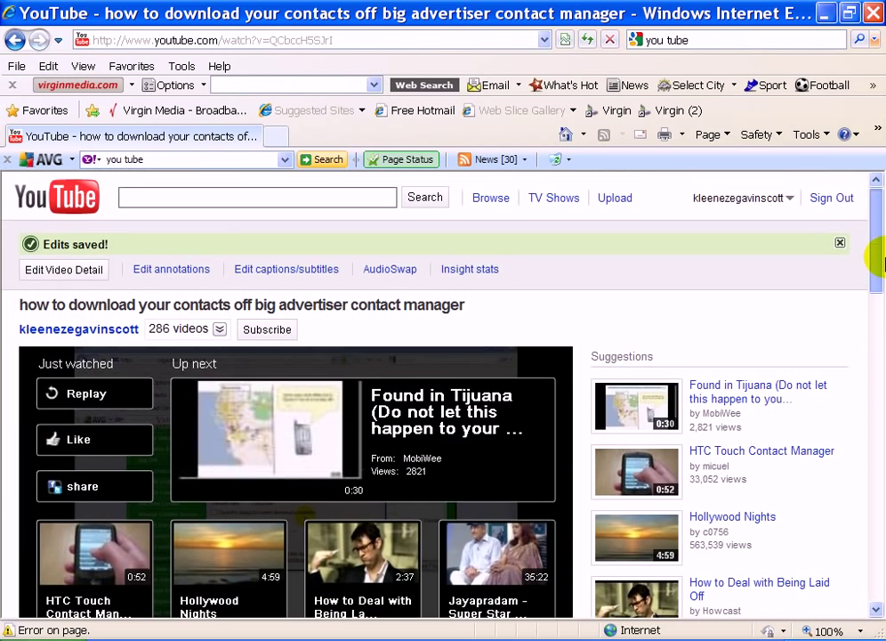
pyautogui.scroll(-3)
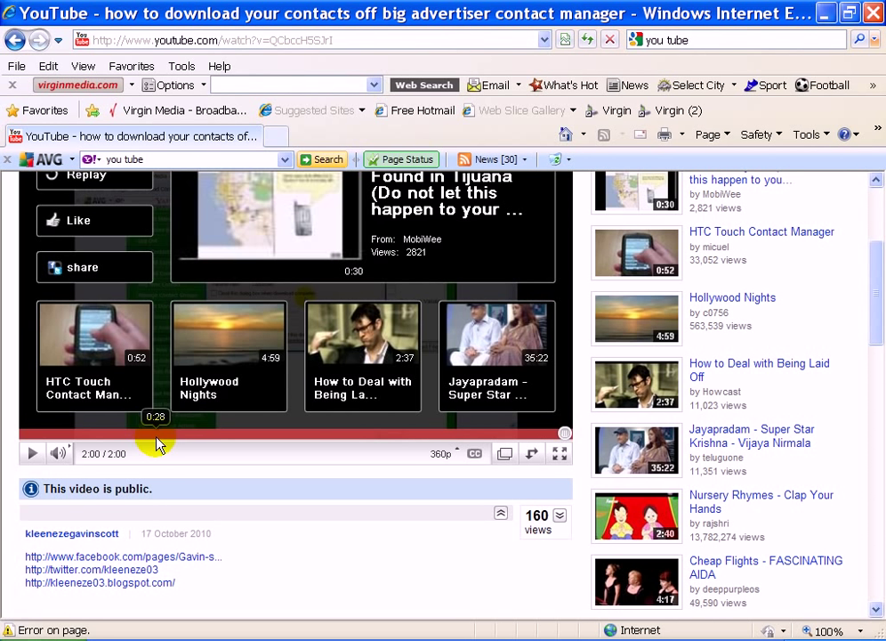
pyautogui.moveTo(187, 434)
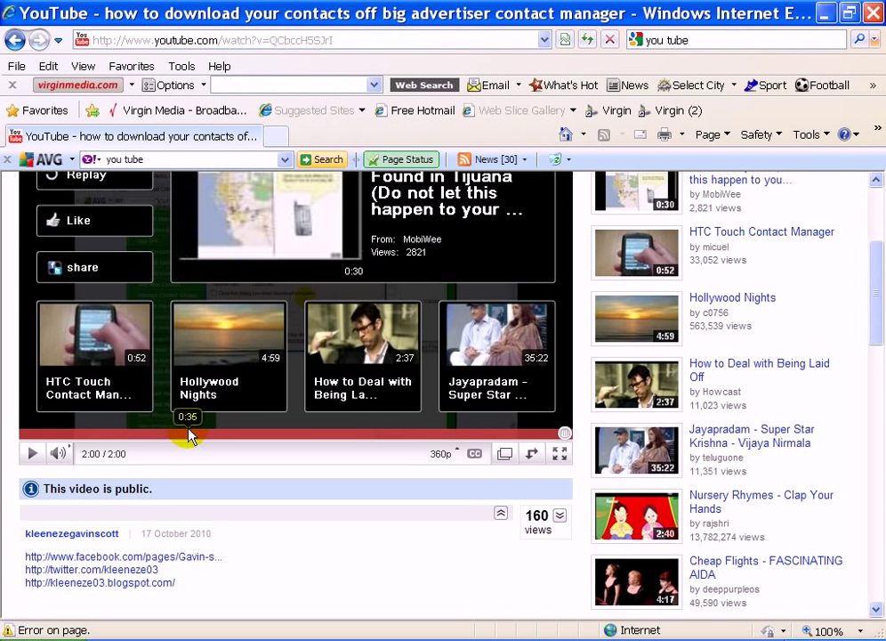
pyautogui.moveTo(129, 557)
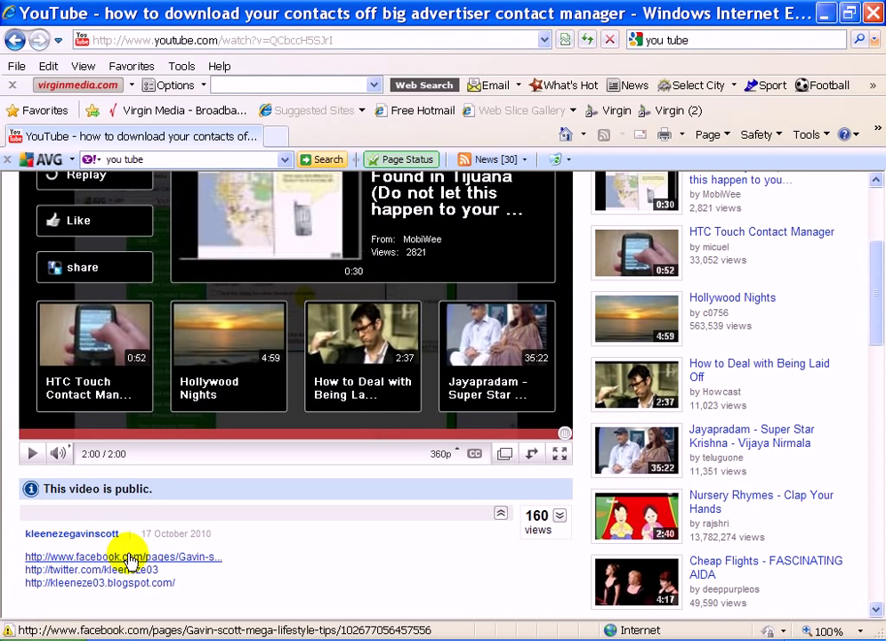
pyautogui.moveTo(122, 585)
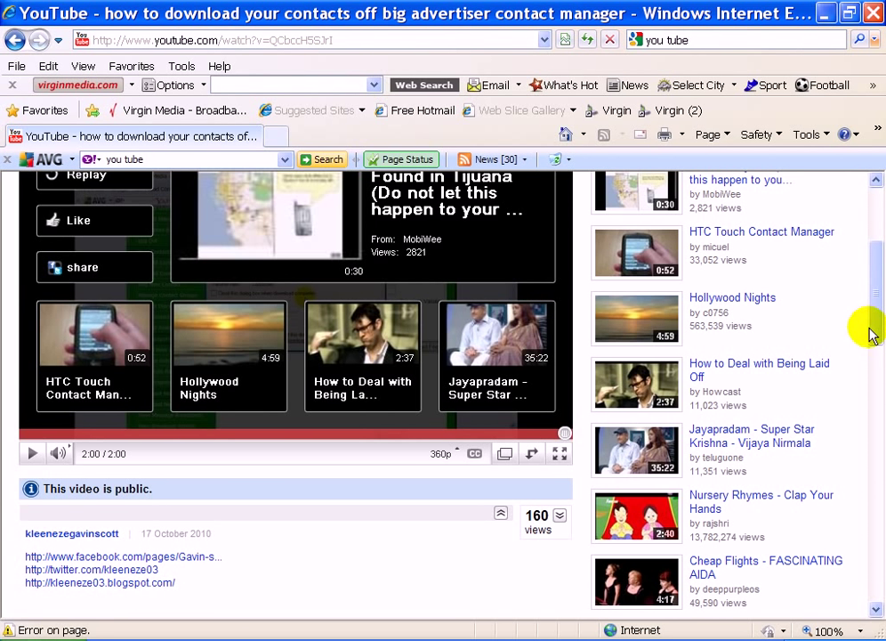
# - Return to the top of the watch page and open the account menu
pyautogui.scroll(3)
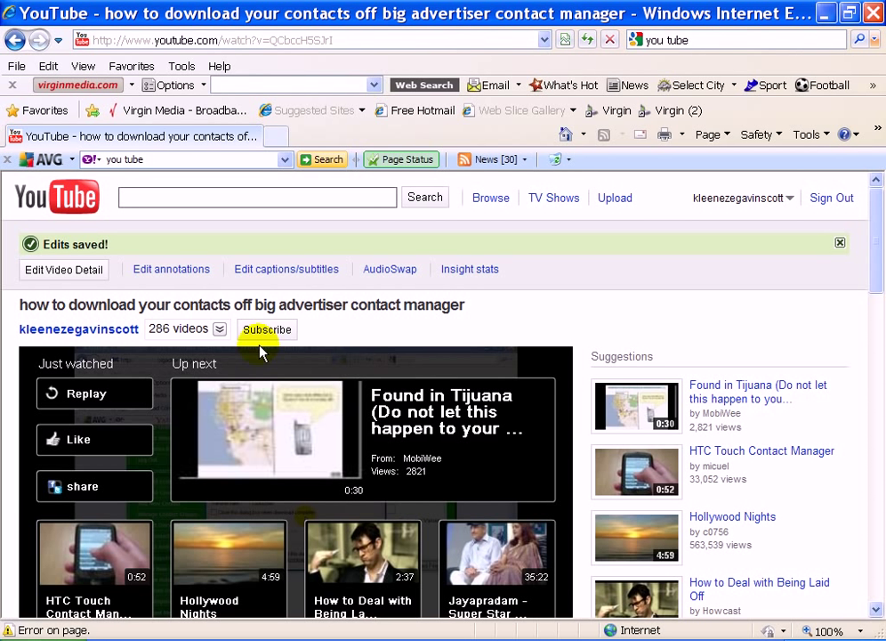
pyautogui.moveTo(267, 342)
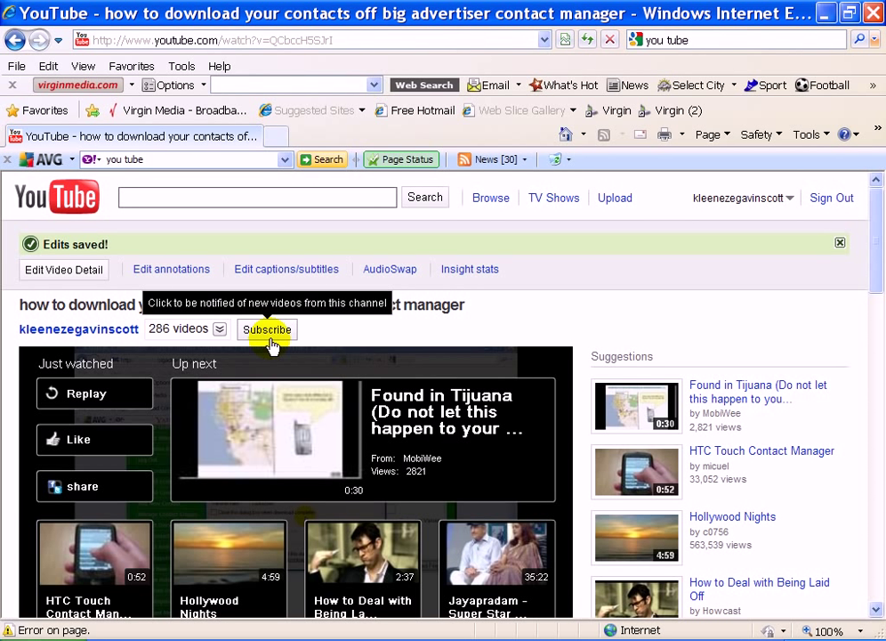
pyautogui.moveTo(293, 327)
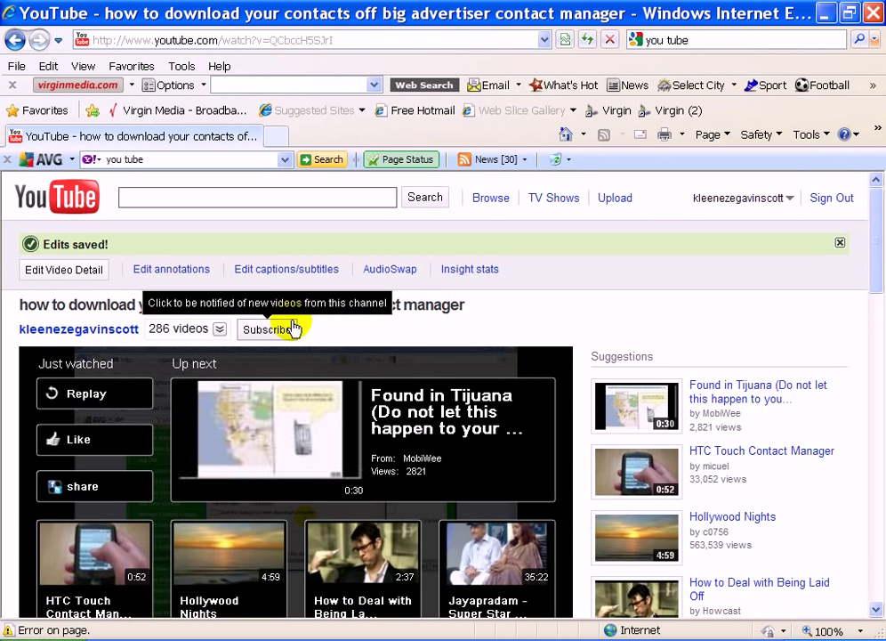
pyautogui.moveTo(730, 204)
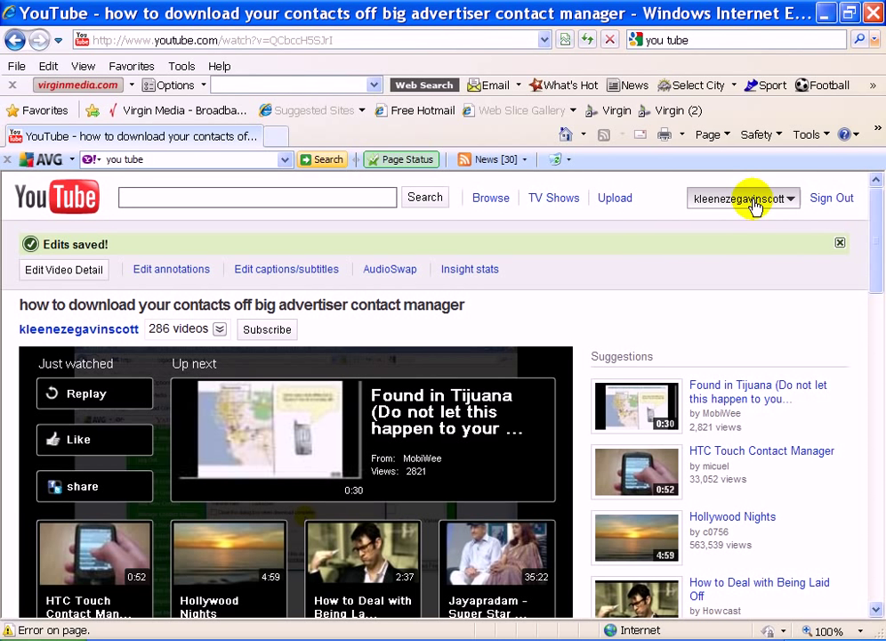
pyautogui.click(742, 198)
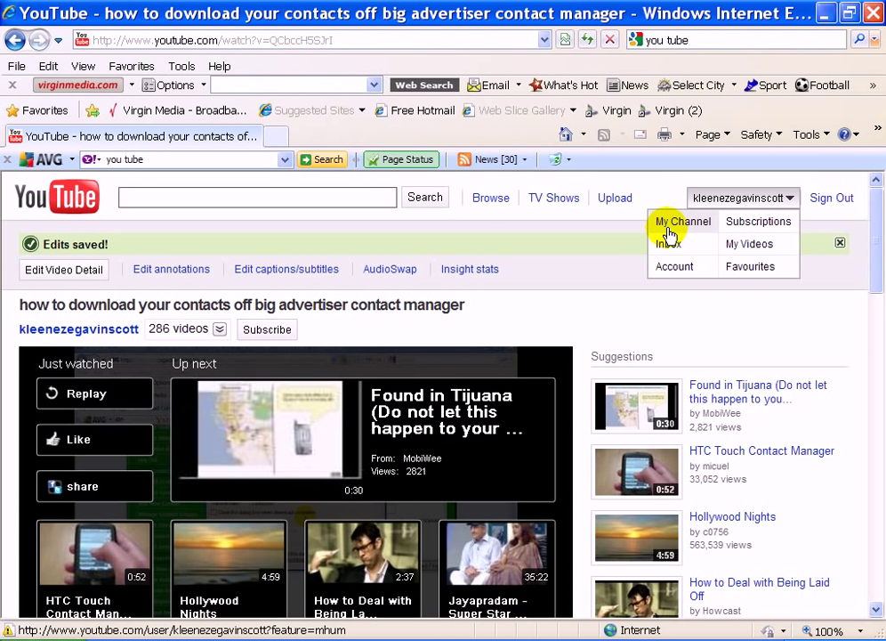
pyautogui.click(681, 220)
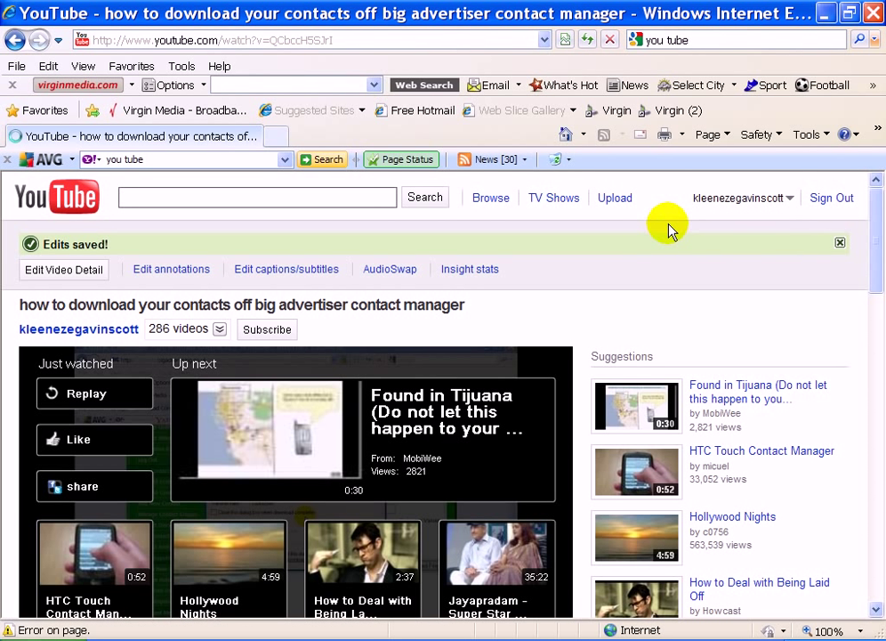
# - Go to My Channel and browse the channel page
pyautogui.click(79, 329)
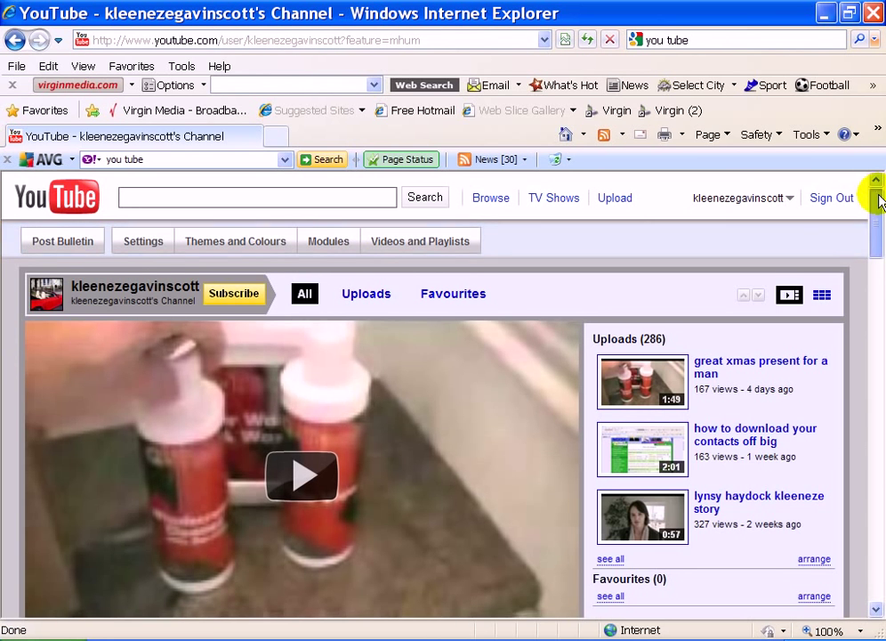
pyautogui.scroll(-3)
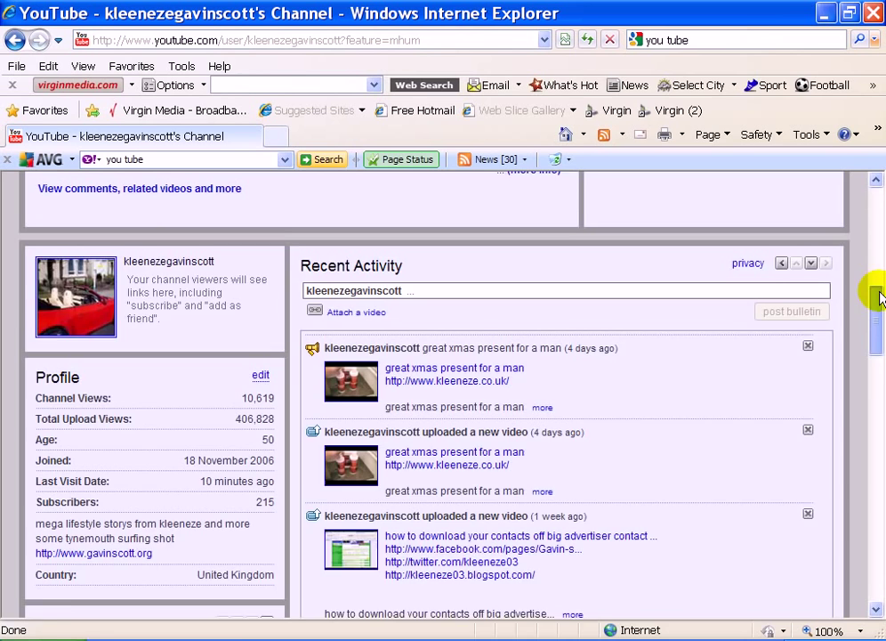
pyautogui.scroll(-3)
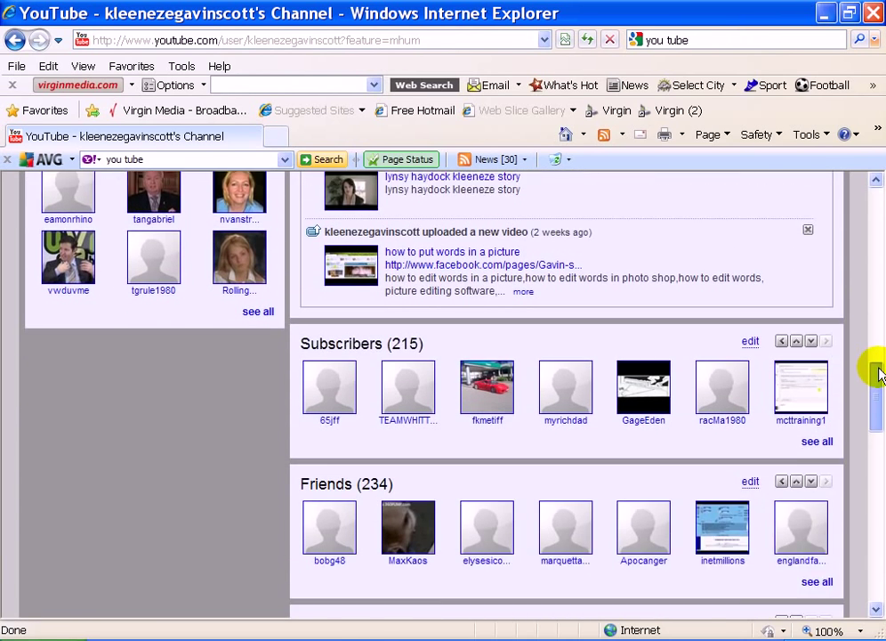
pyautogui.scroll(-3)
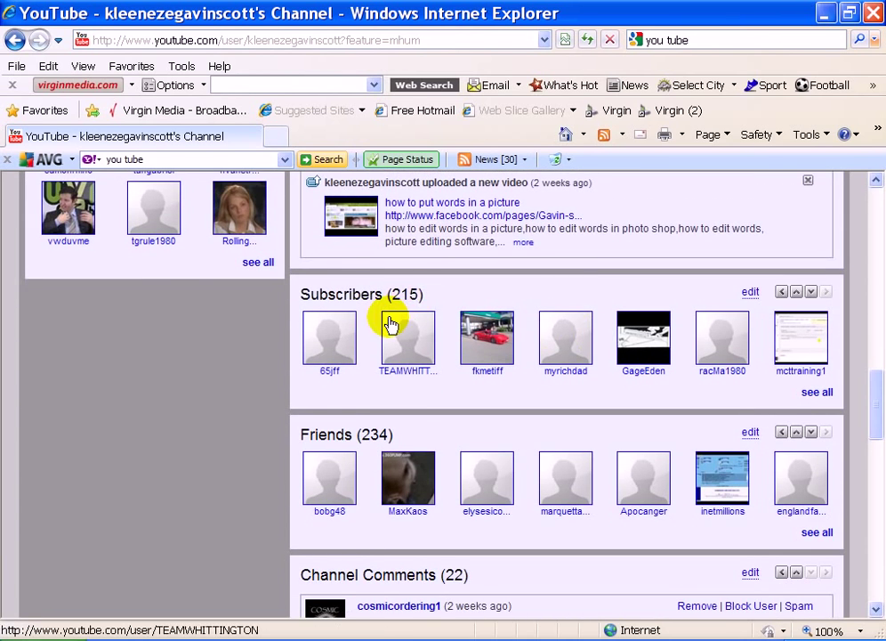
pyautogui.moveTo(356, 439)
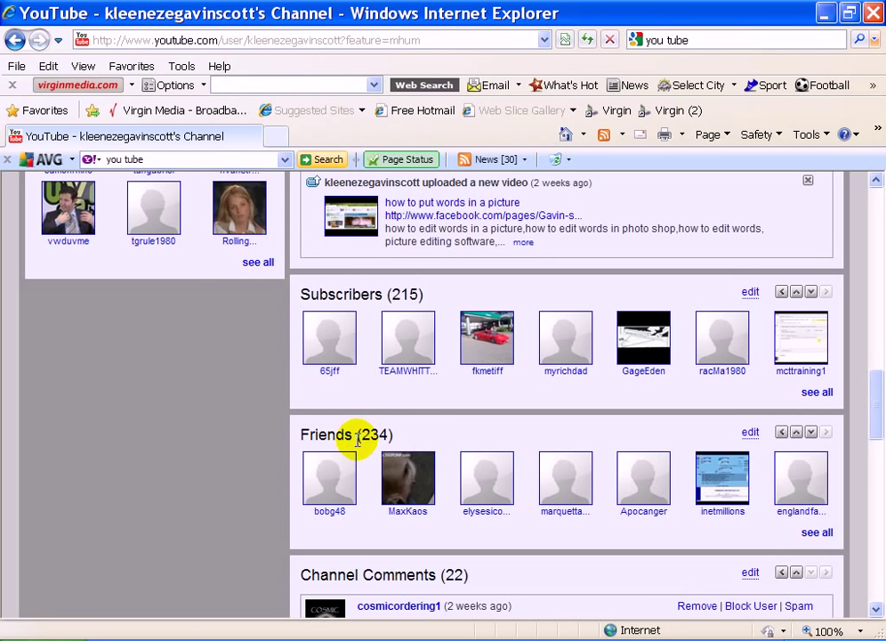
pyautogui.moveTo(872, 373)
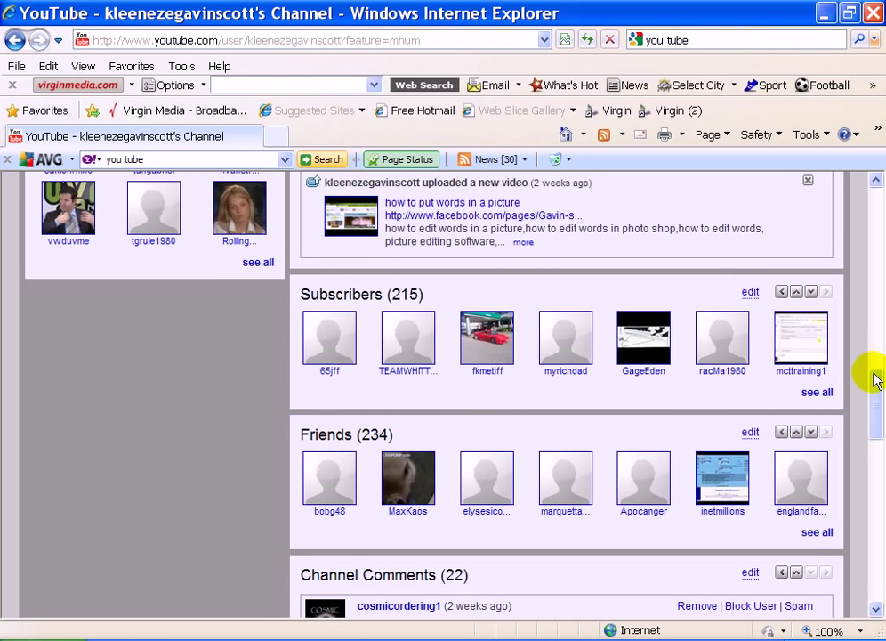
pyautogui.scroll(3)
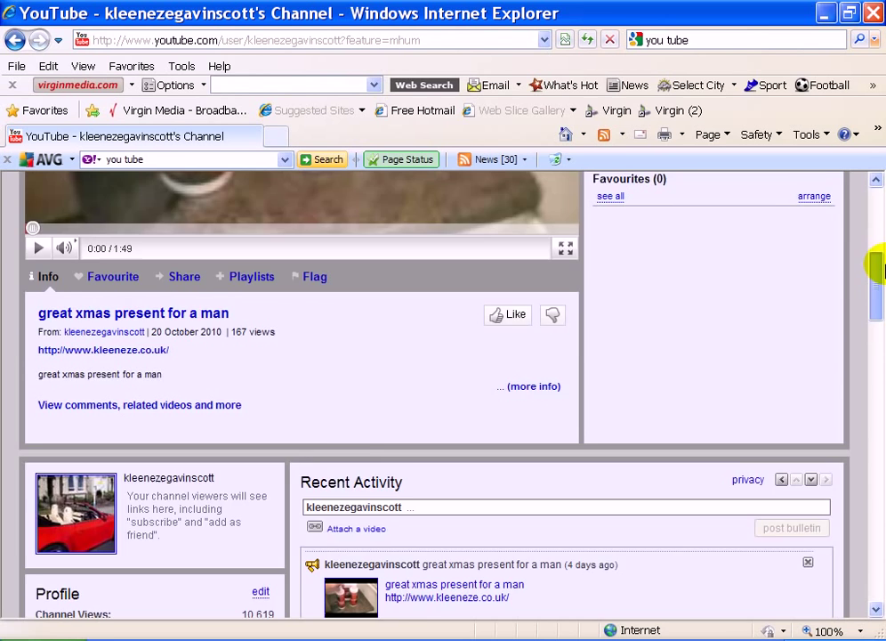
pyautogui.scroll(3)
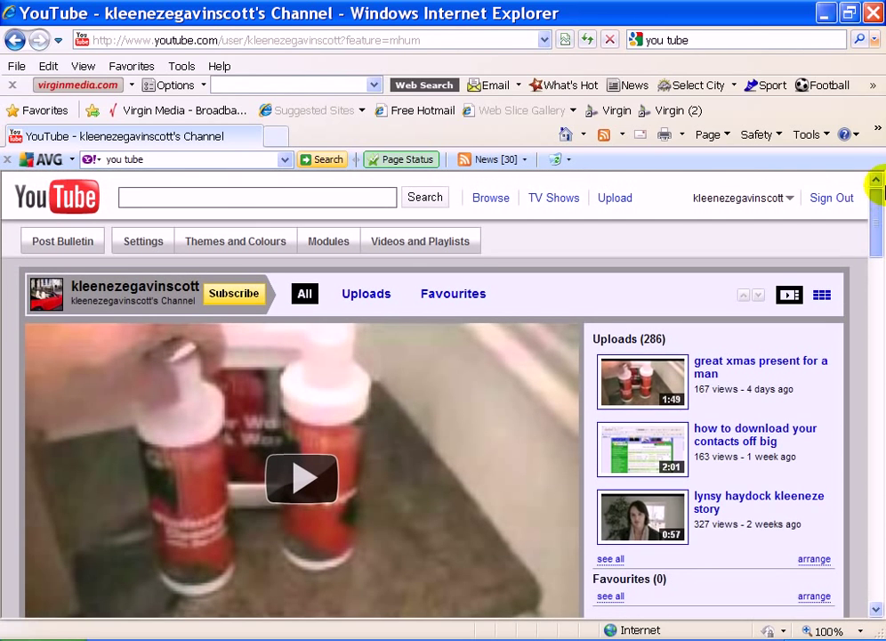
pyautogui.moveTo(62, 241)
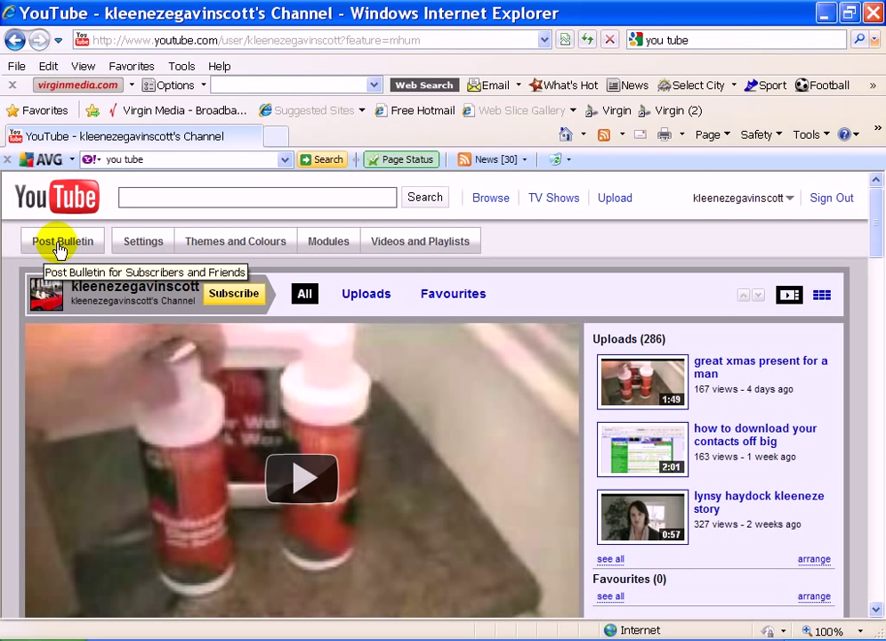
# - Start a new bulletin for subscribers and friends and look over the form
pyautogui.click(63, 241)
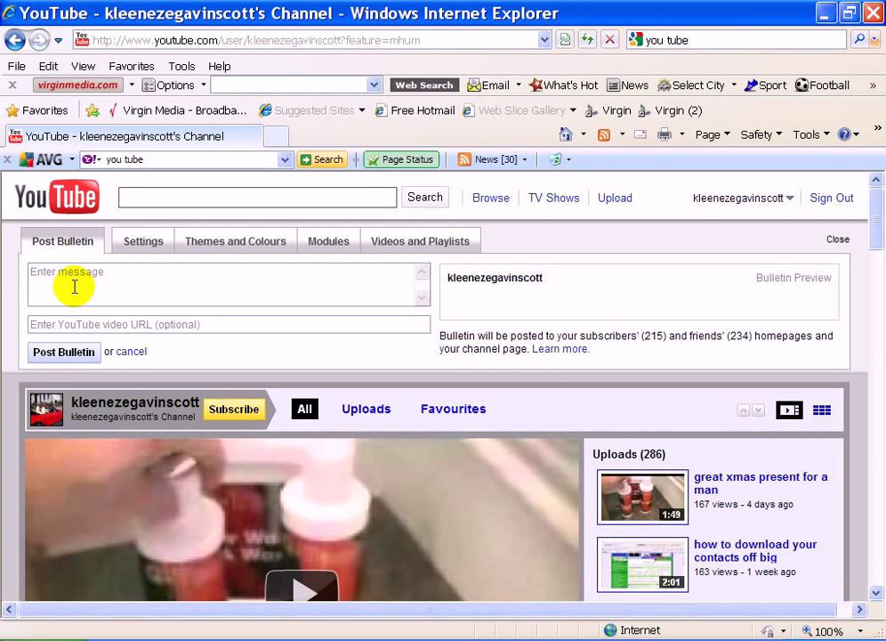
pyautogui.moveTo(216, 294)
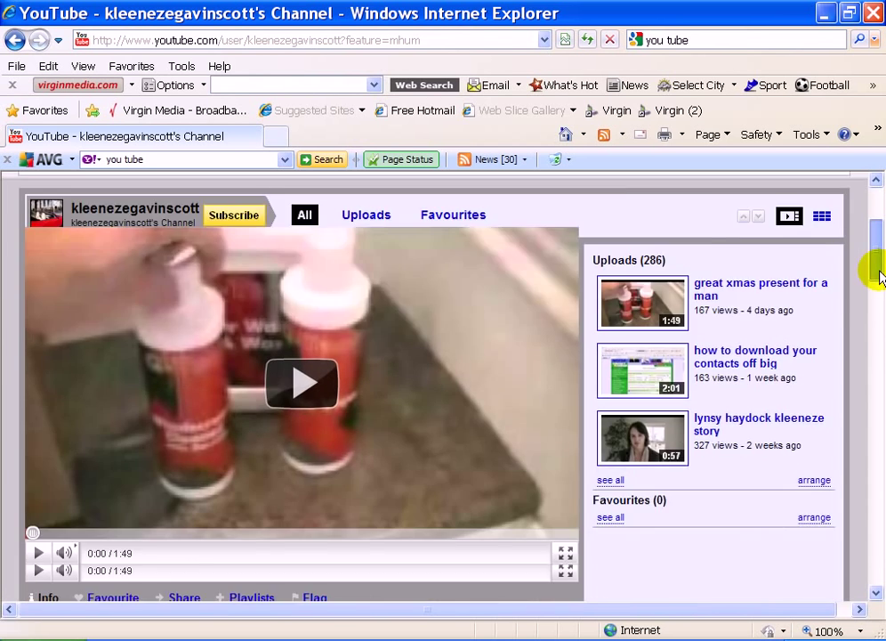
pyautogui.scroll(-3)
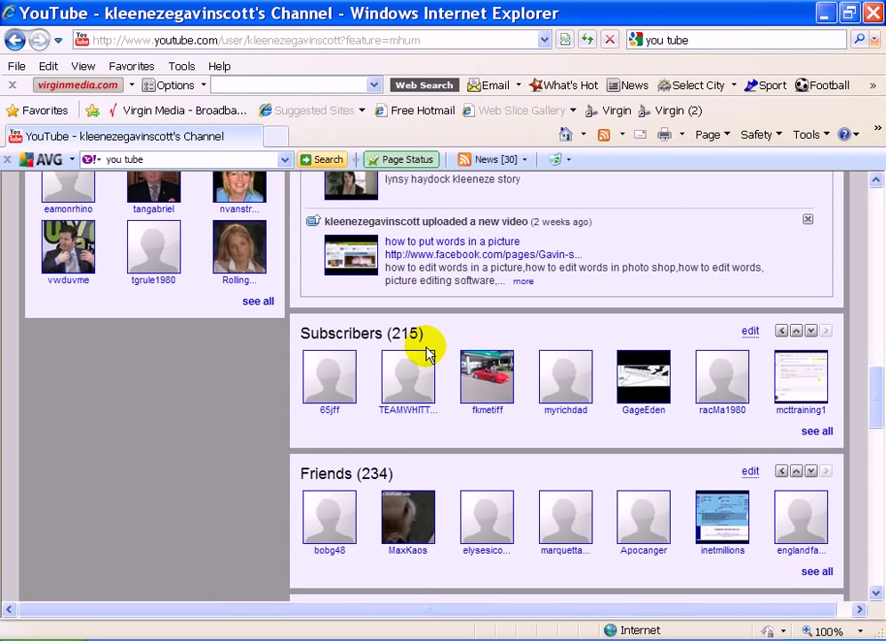
pyautogui.moveTo(876, 391)
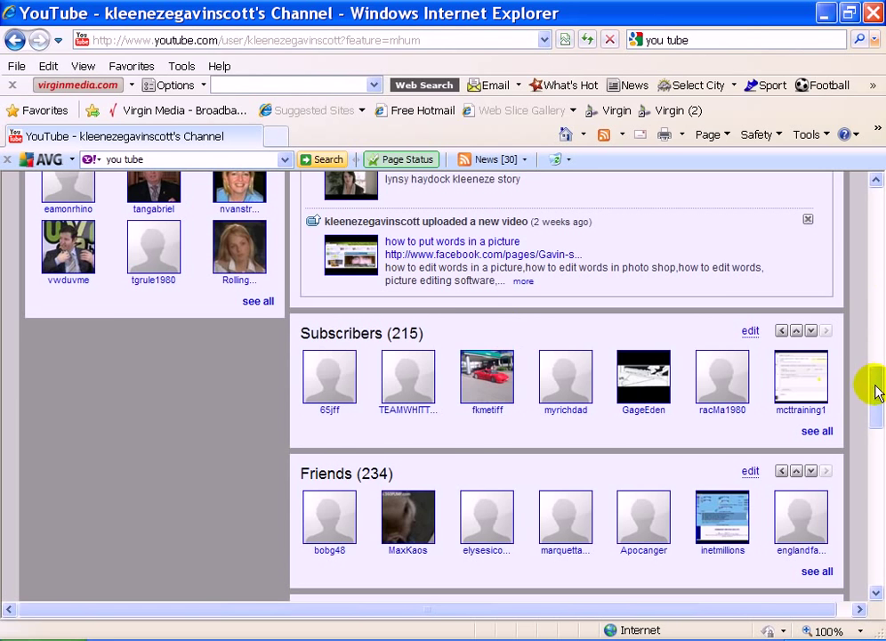
pyautogui.scroll(3)
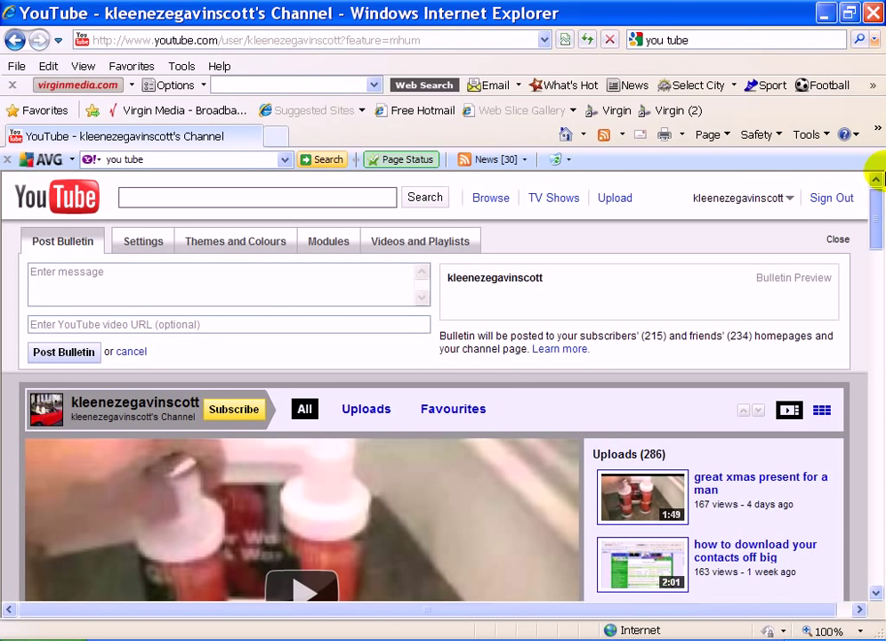
pyautogui.scroll(-3)
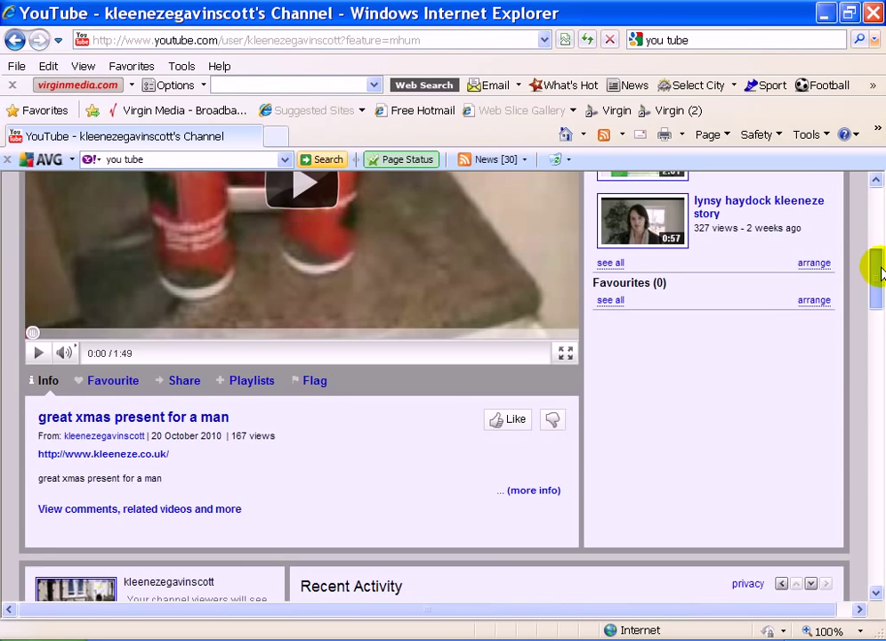
pyautogui.scroll(3)
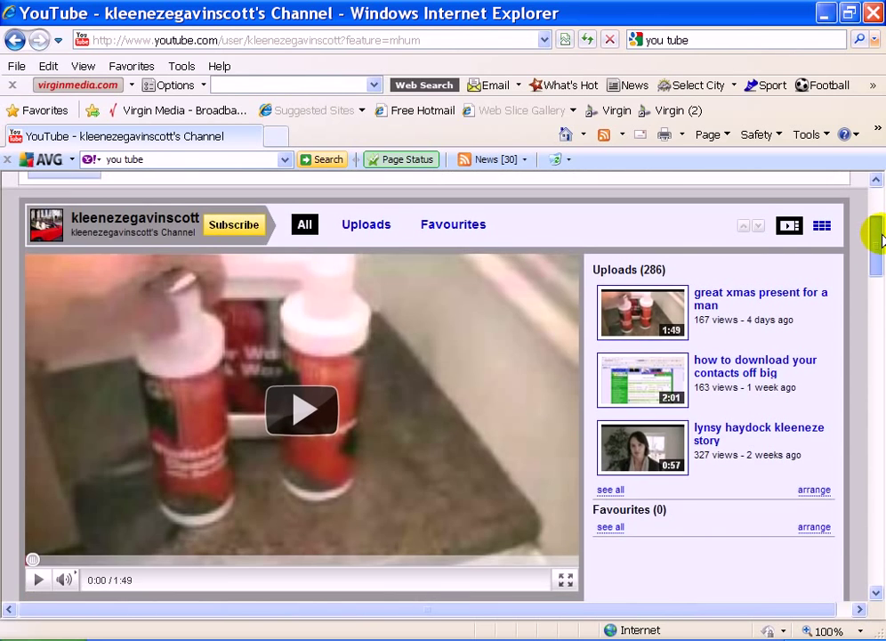
pyautogui.scroll(-3)
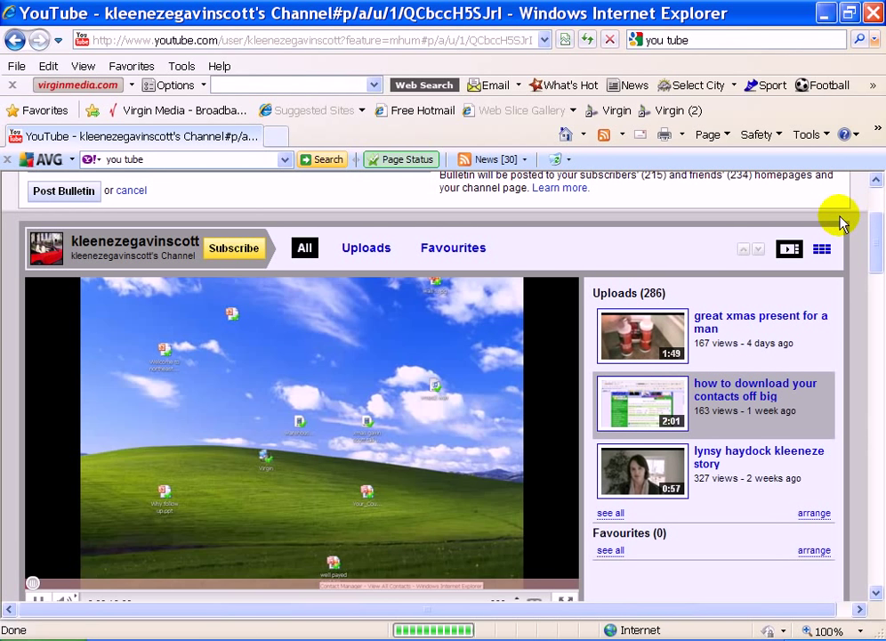
# - Go to My Videos and find the 'how to download your contacts' video
pyautogui.scroll(-3)
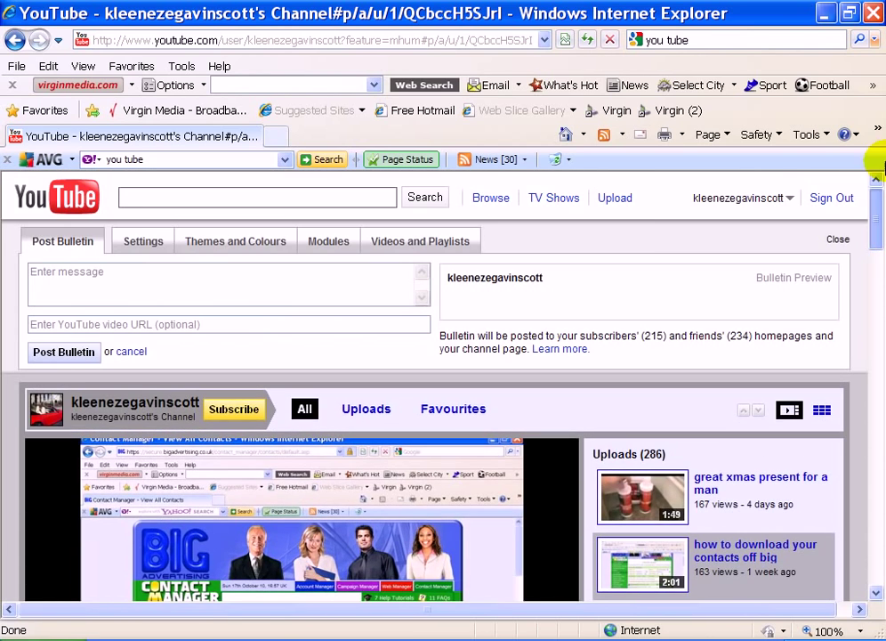
pyautogui.click(742, 198)
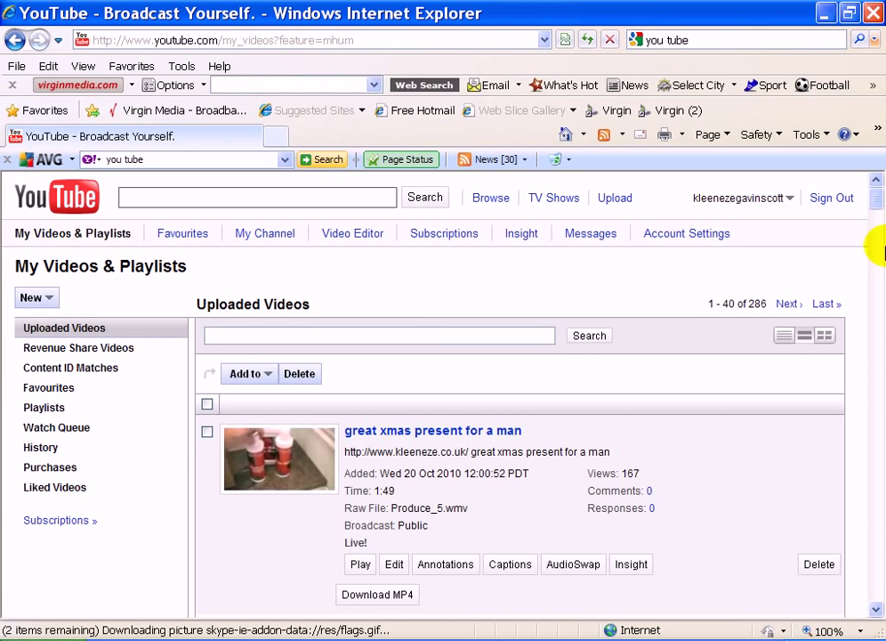
pyautogui.scroll(-3)
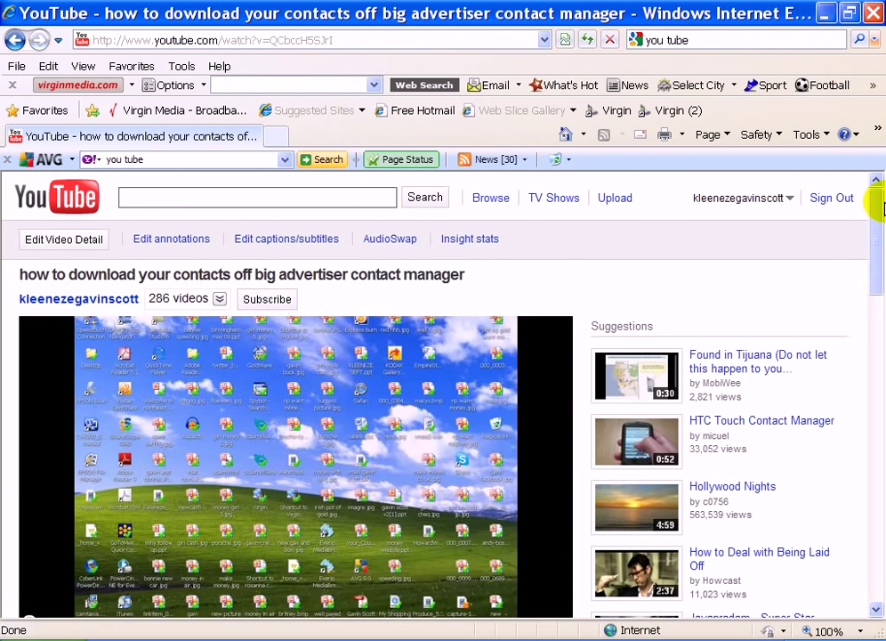
pyautogui.scroll(-3)
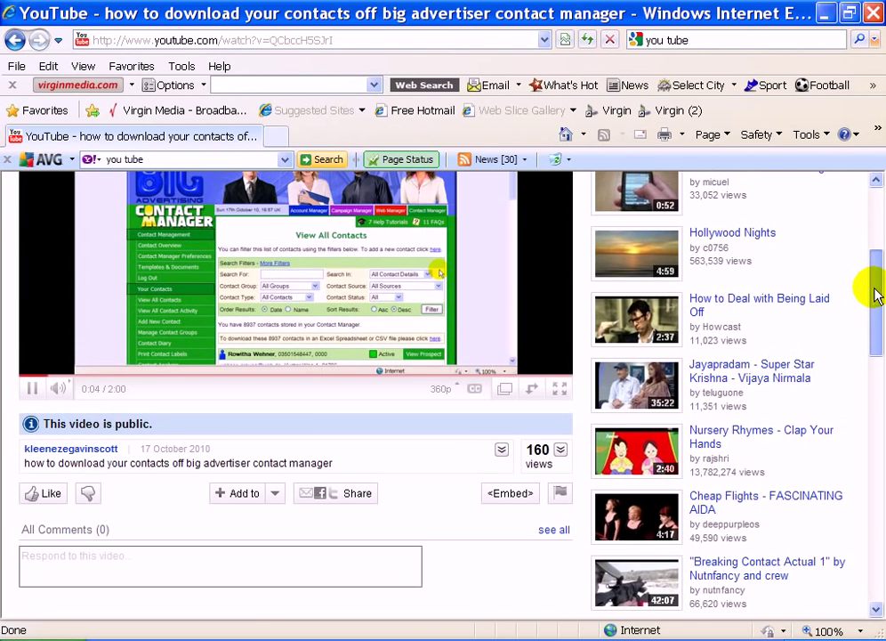
pyautogui.scroll(3)
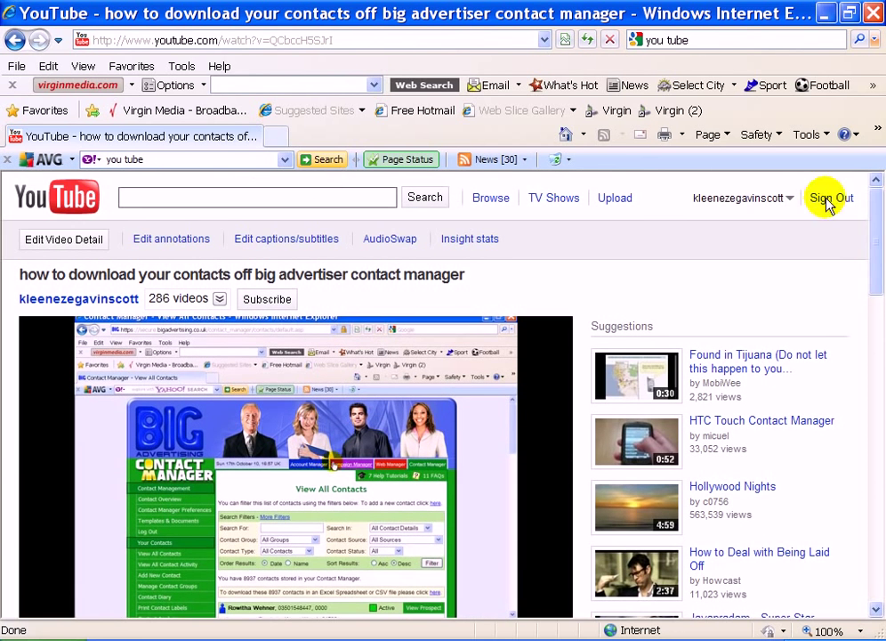
# - Re-save the video details and check that the description links are clickable
pyautogui.click(63, 239)
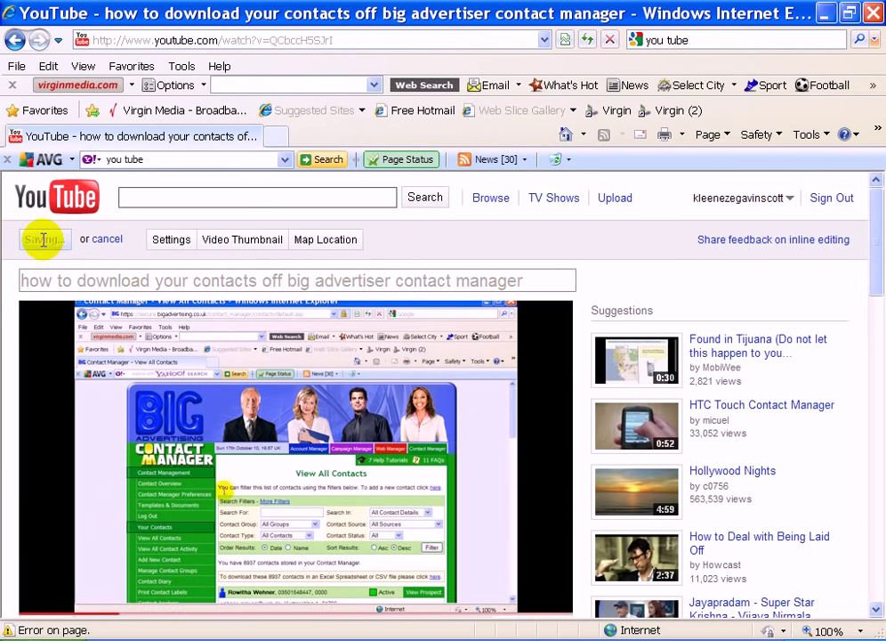
pyautogui.scroll(-3)
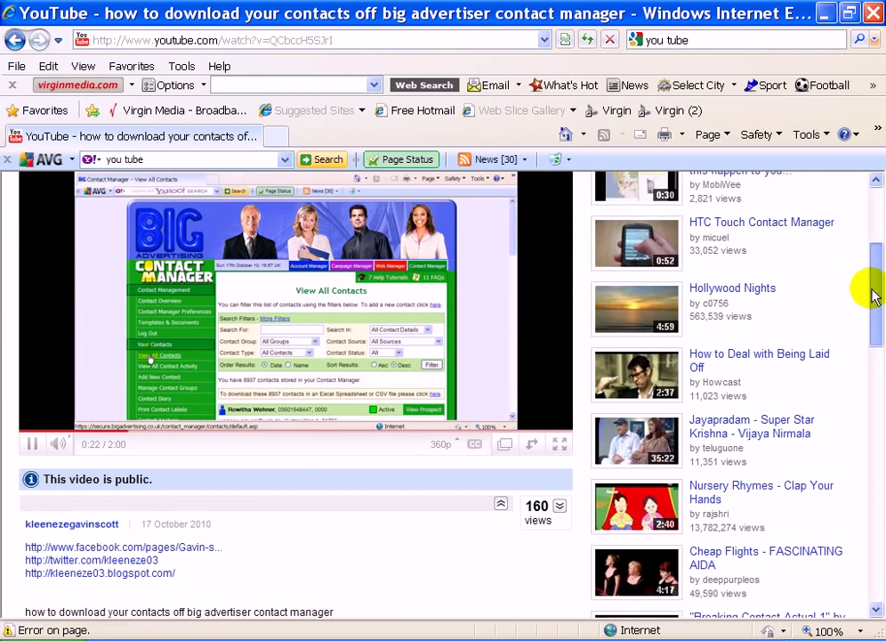
pyautogui.scroll(-3)
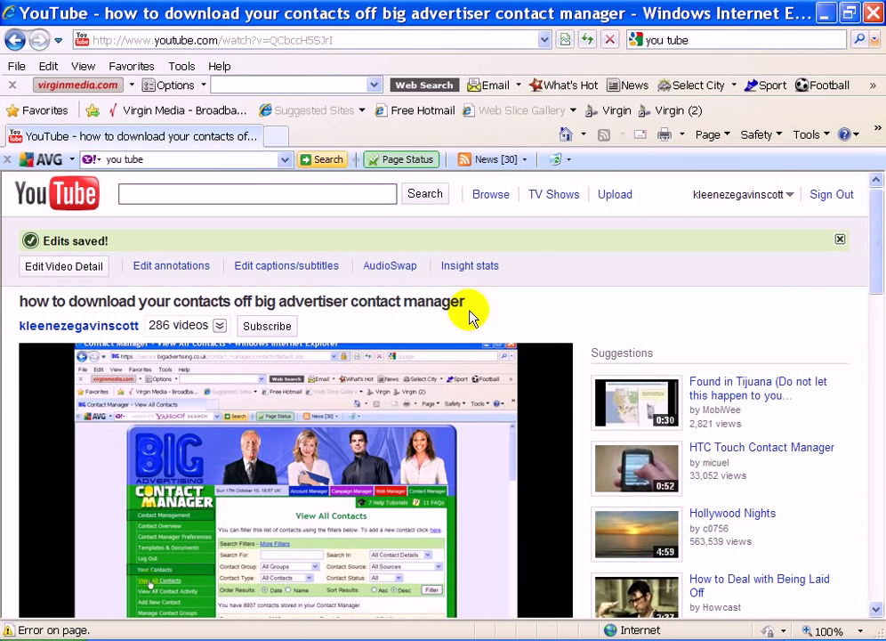
pyautogui.moveTo(373, 275)
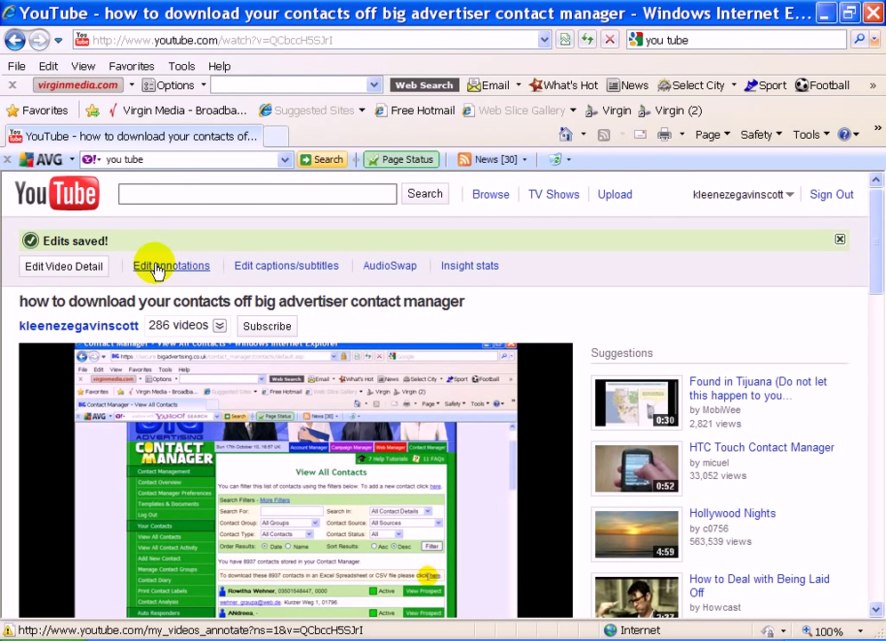
# - Open the annotation editor and add a speech bubble spanning 0:09.2 to 0:14.2
pyautogui.click(170, 266)
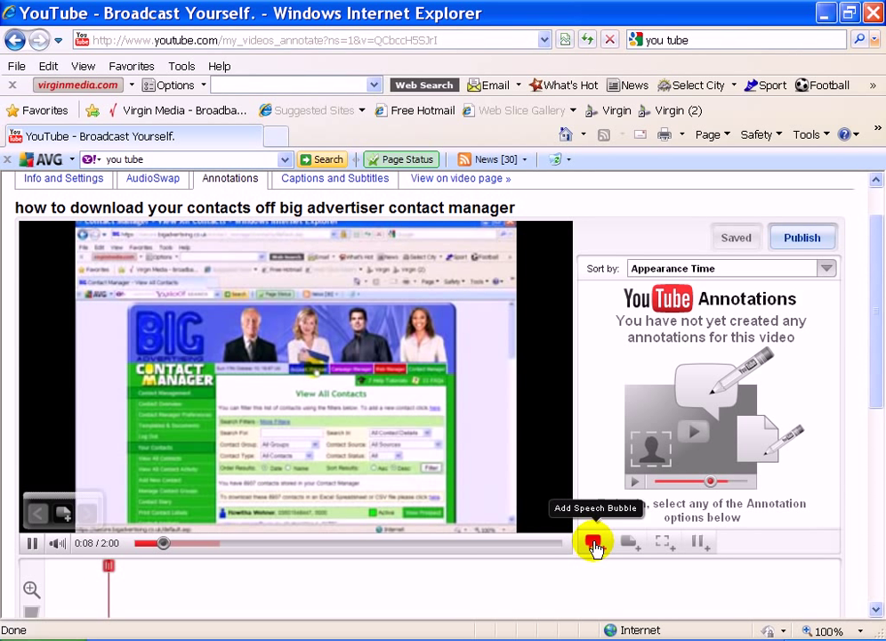
pyautogui.click(595, 543)
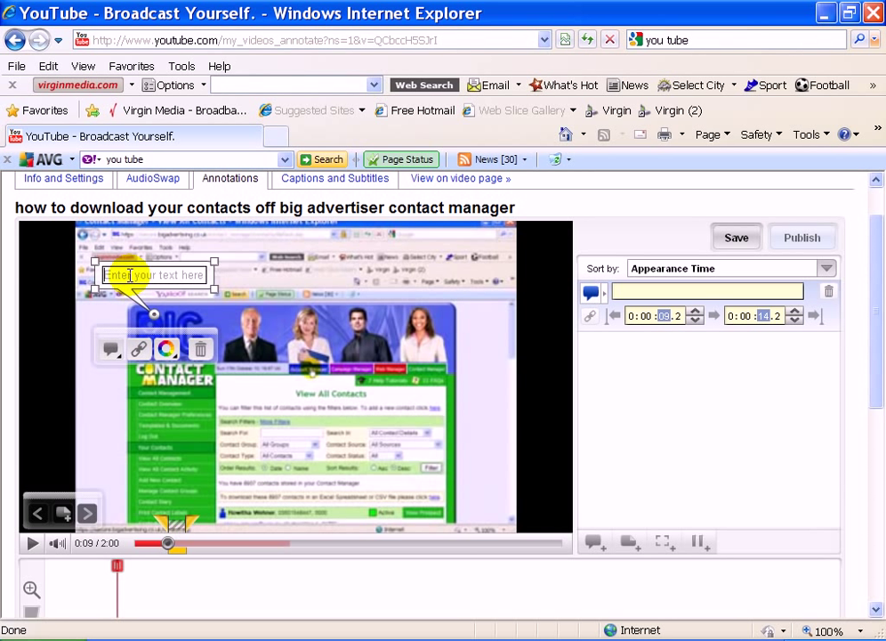
# - Type 'join free facebook page' into the bubble and fix the misspelled 'join'
pyautogui.write('jaoin free')
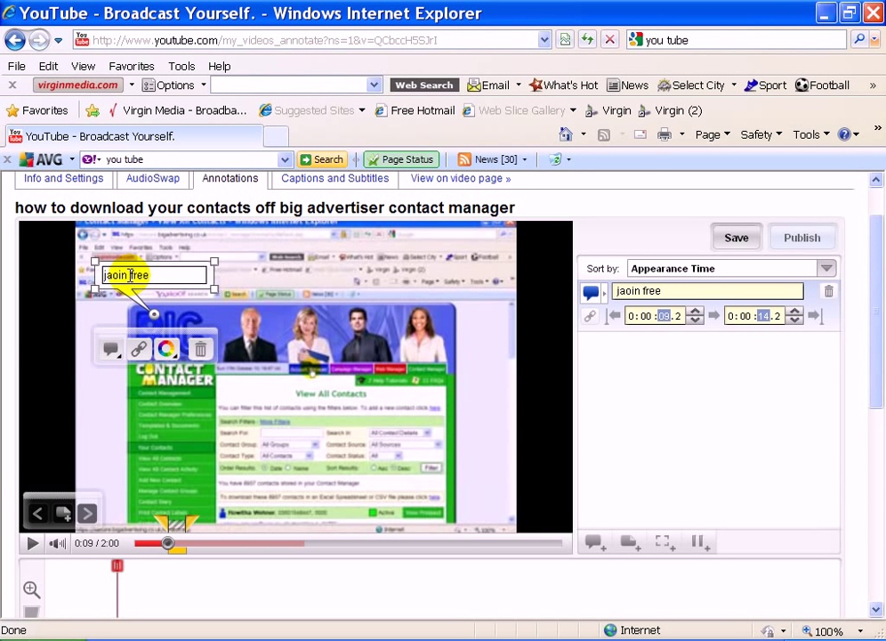
pyautogui.write('fa')
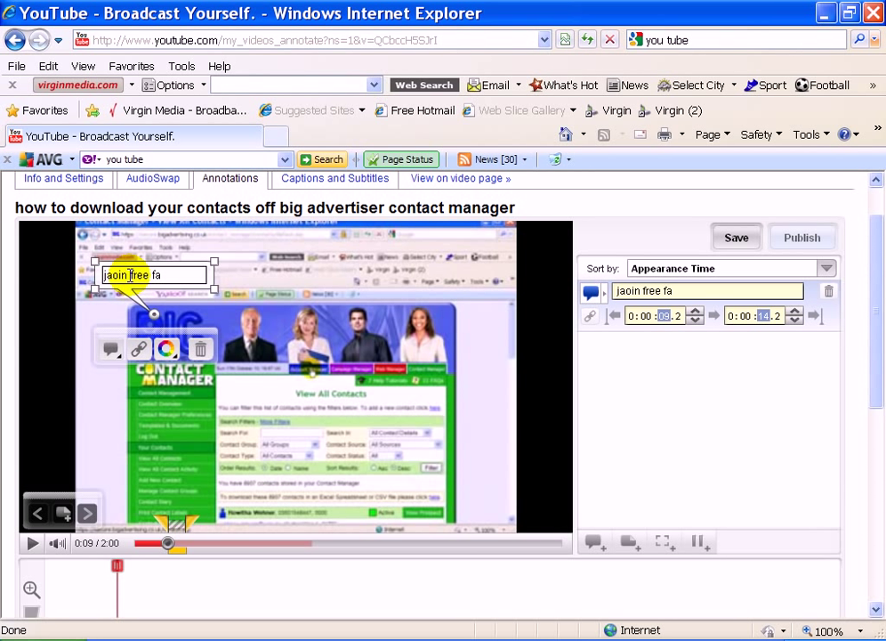
pyautogui.write('cebook')
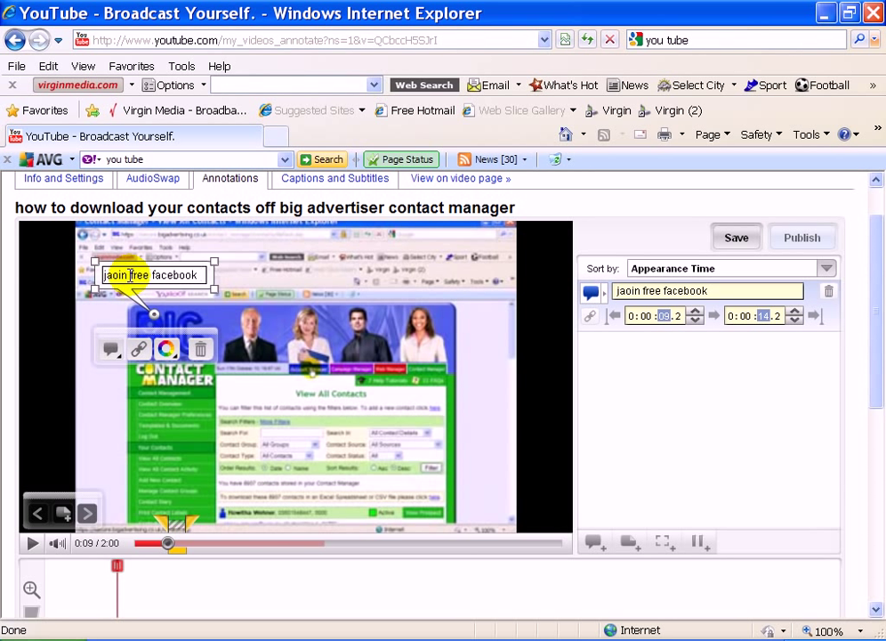
pyautogui.write('page')
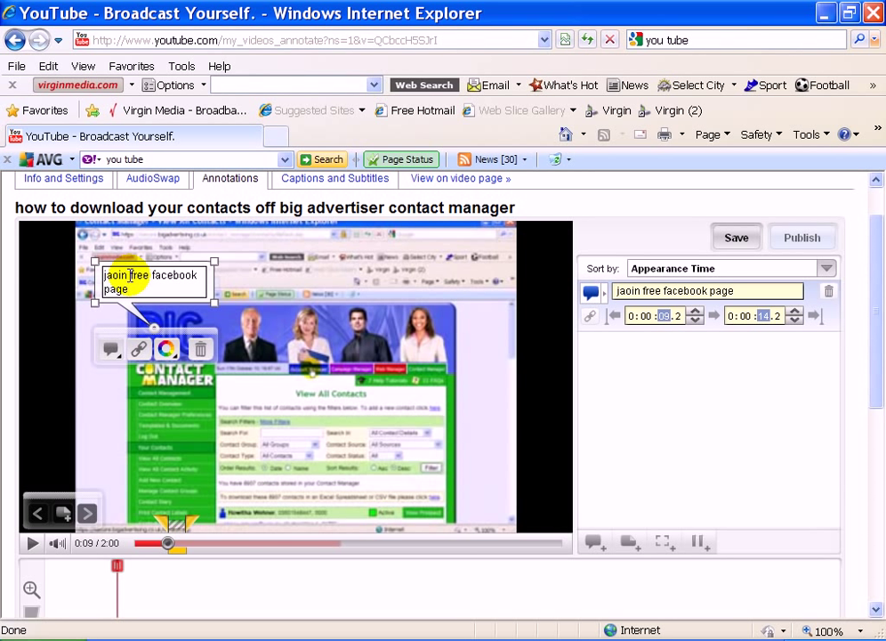
pyautogui.click(736, 237)
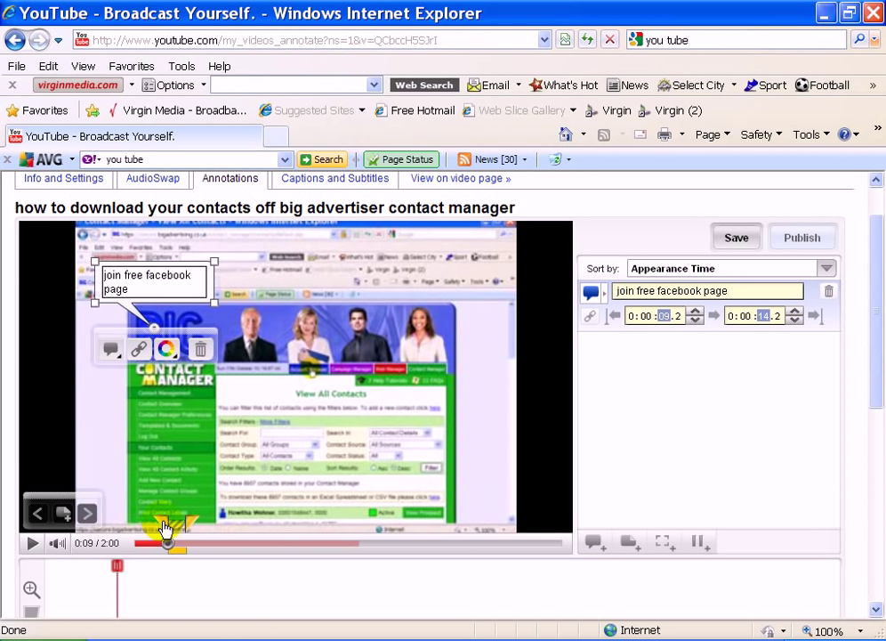
pyautogui.moveTo(187, 531)
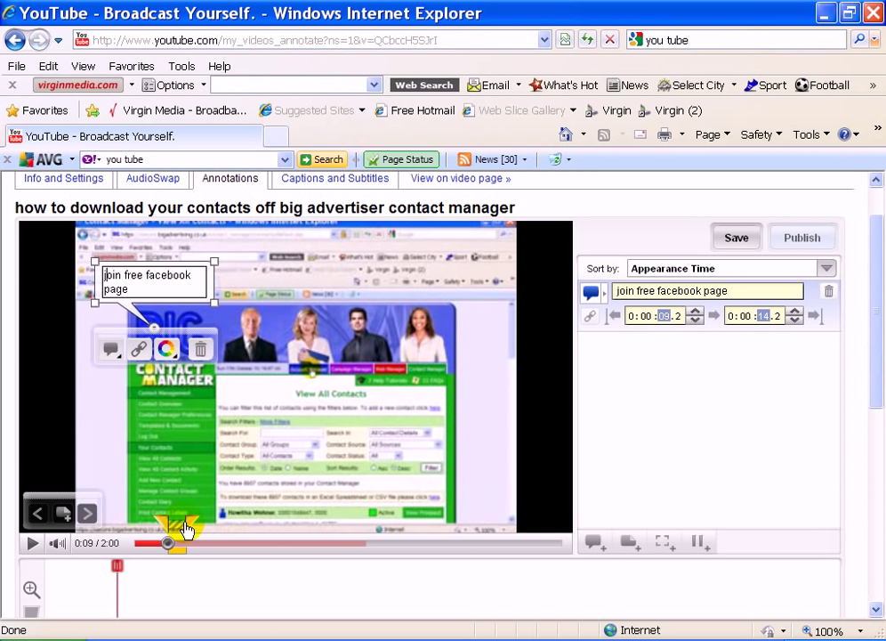
pyautogui.moveTo(158, 411)
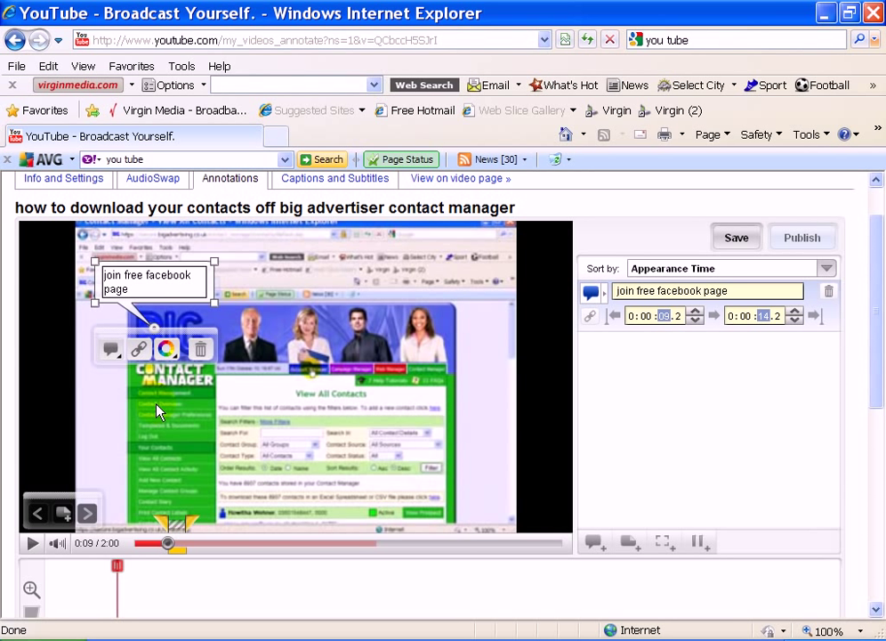
pyautogui.moveTo(183, 534)
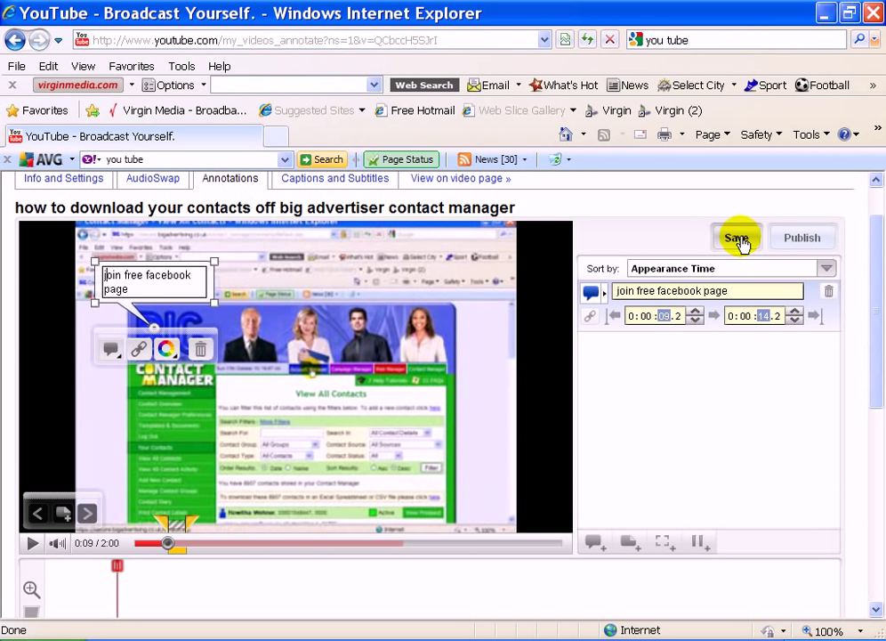
# - Publish the Facebook bubble with its lengthened tail, then add a new bubble at 0:22.3
pyautogui.click(737, 237)
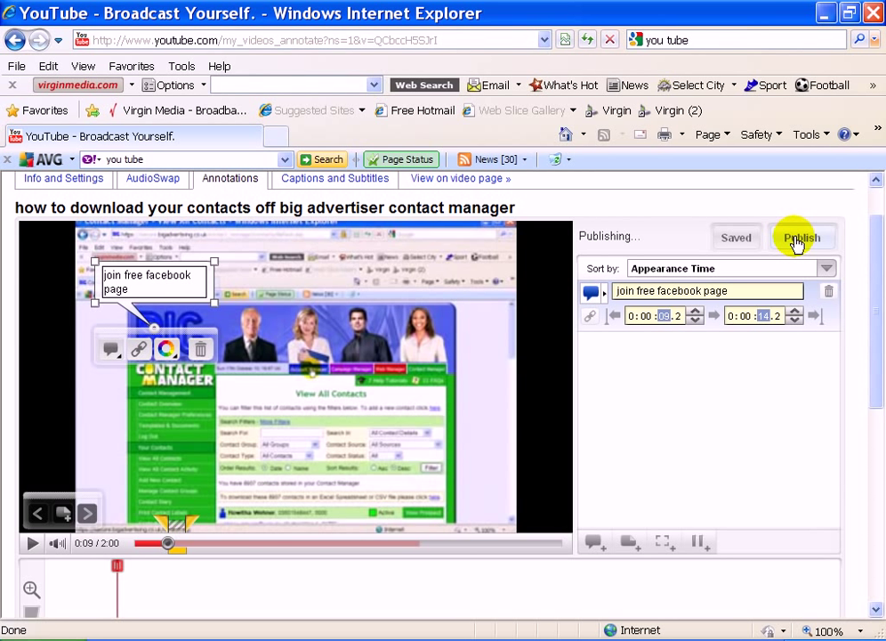
pyautogui.click(802, 237)
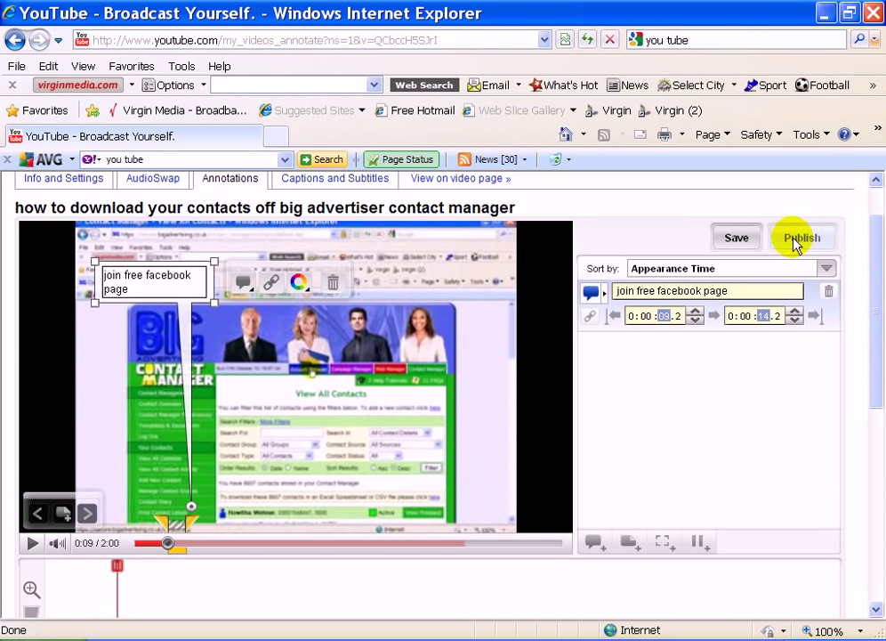
pyautogui.moveTo(737, 237)
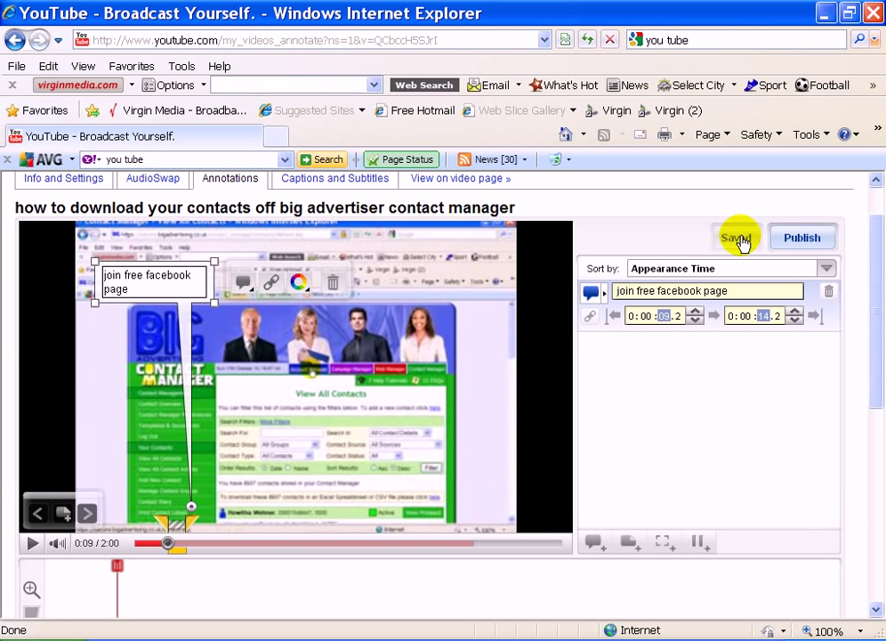
pyautogui.click(802, 238)
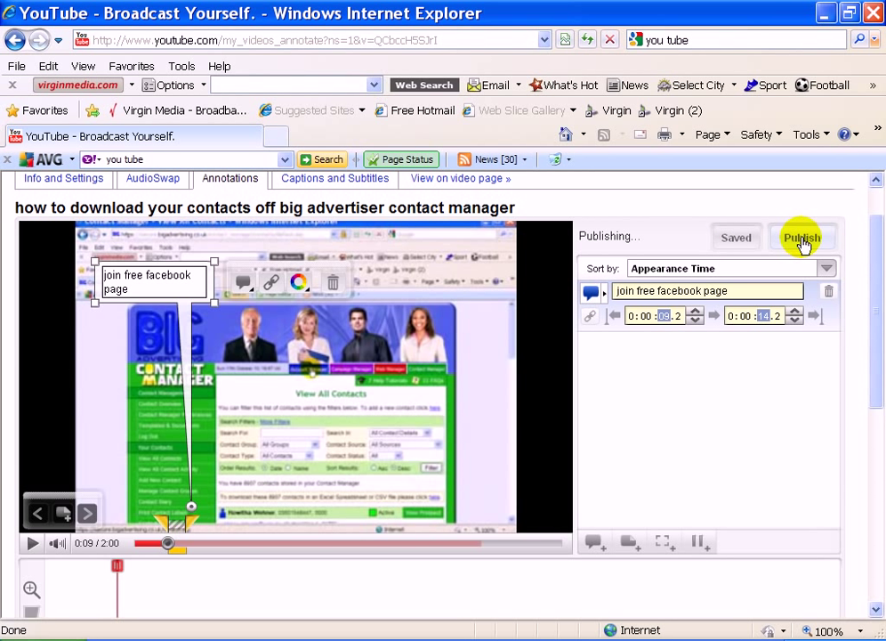
pyautogui.click(802, 238)
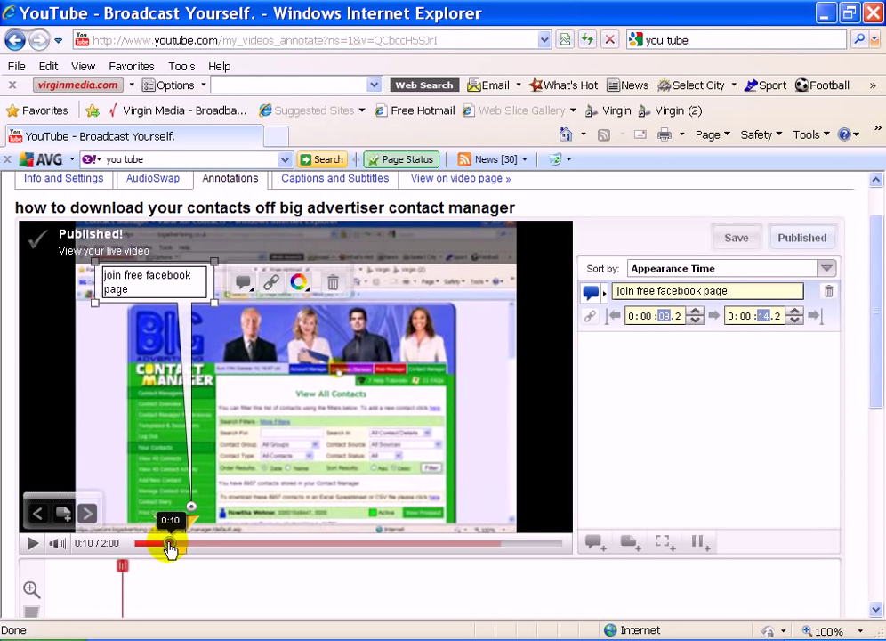
pyautogui.click(32, 543)
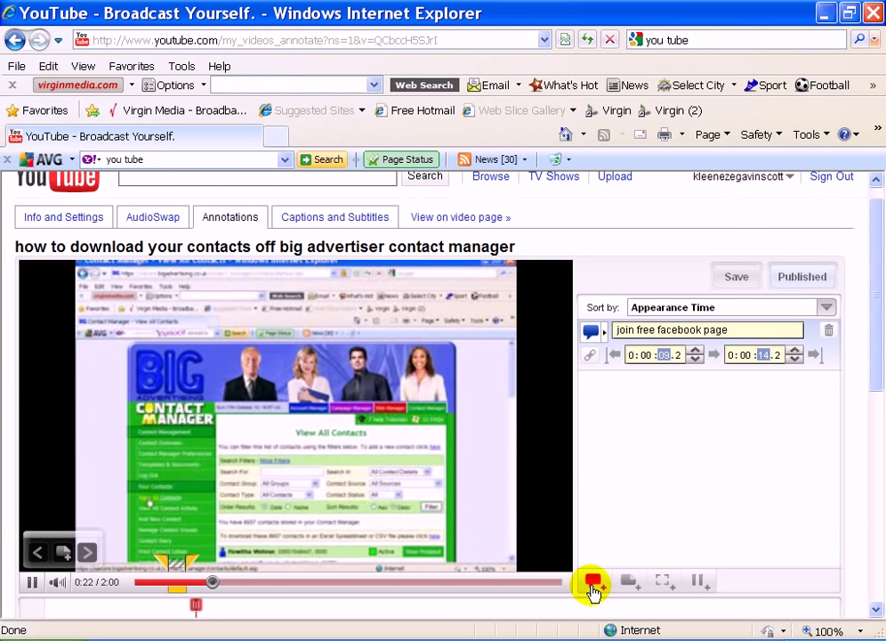
pyautogui.click(592, 584)
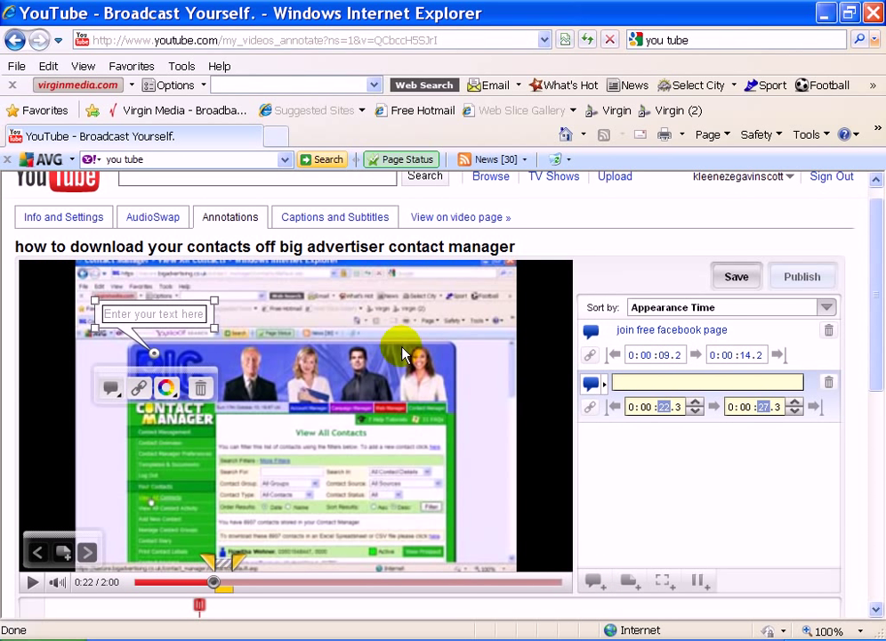
pyautogui.moveTo(227, 334)
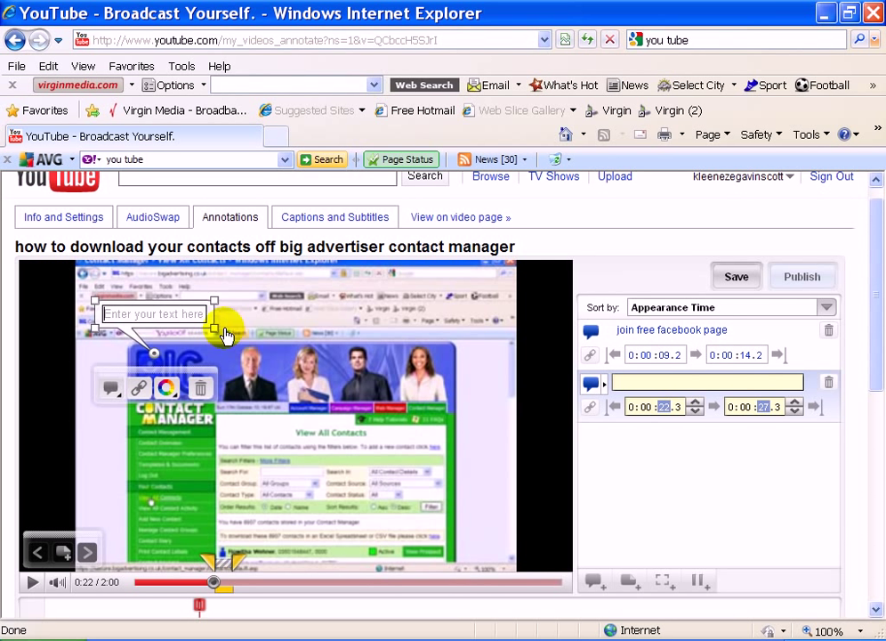
# - Type 'subscribe to new hot videos' into the second speech bubble at 0:22
pyautogui.write('s')
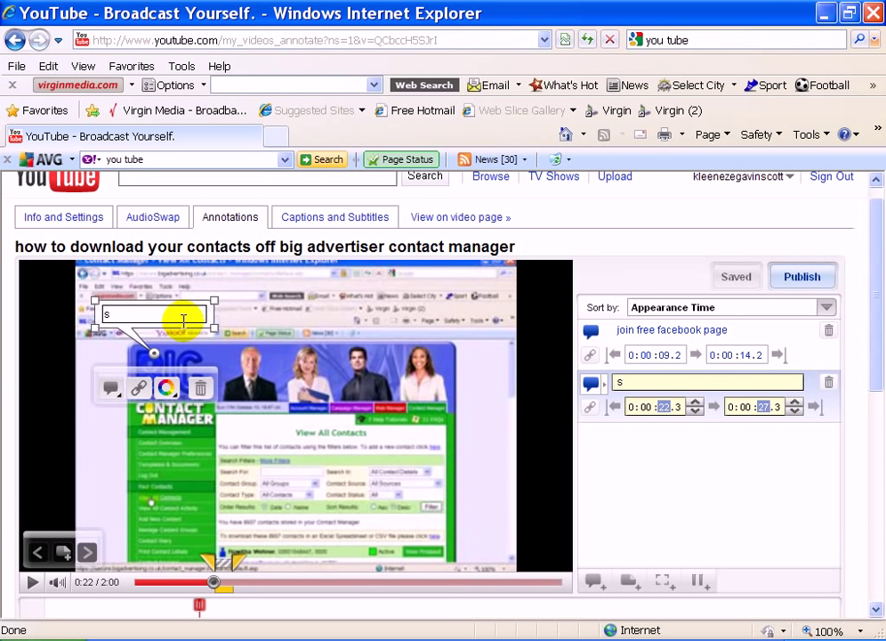
pyautogui.write('ubsc')
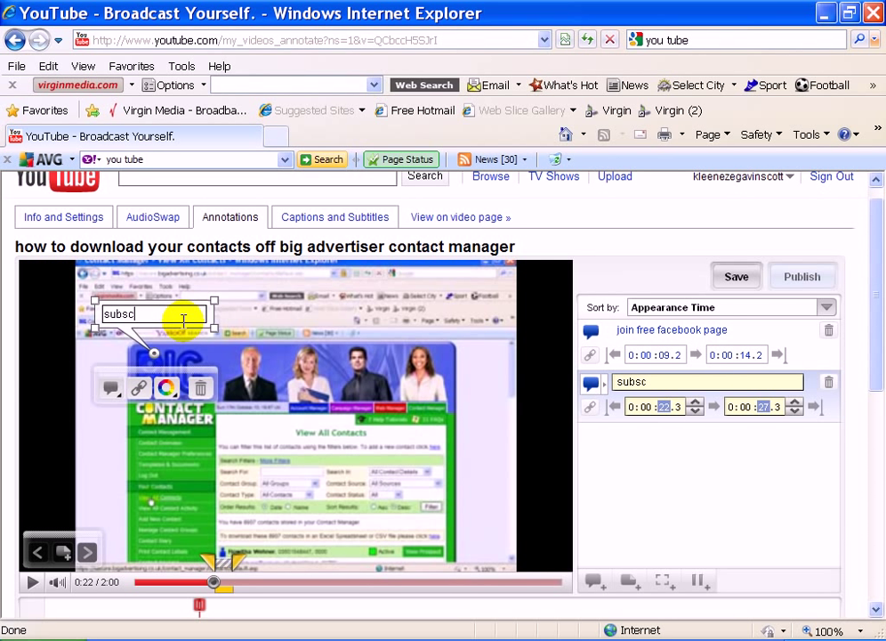
pyautogui.write('ribe to new hot')
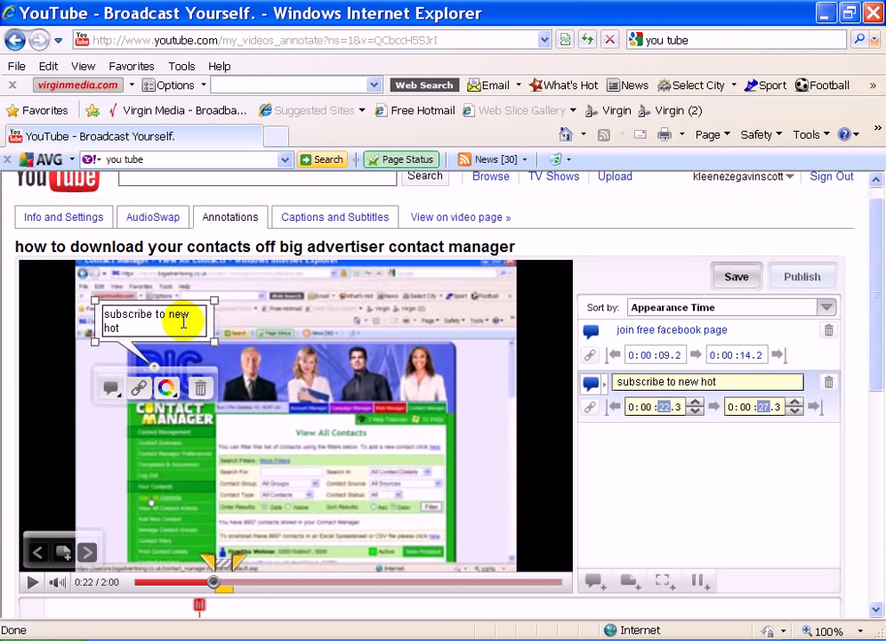
pyautogui.write('vide')
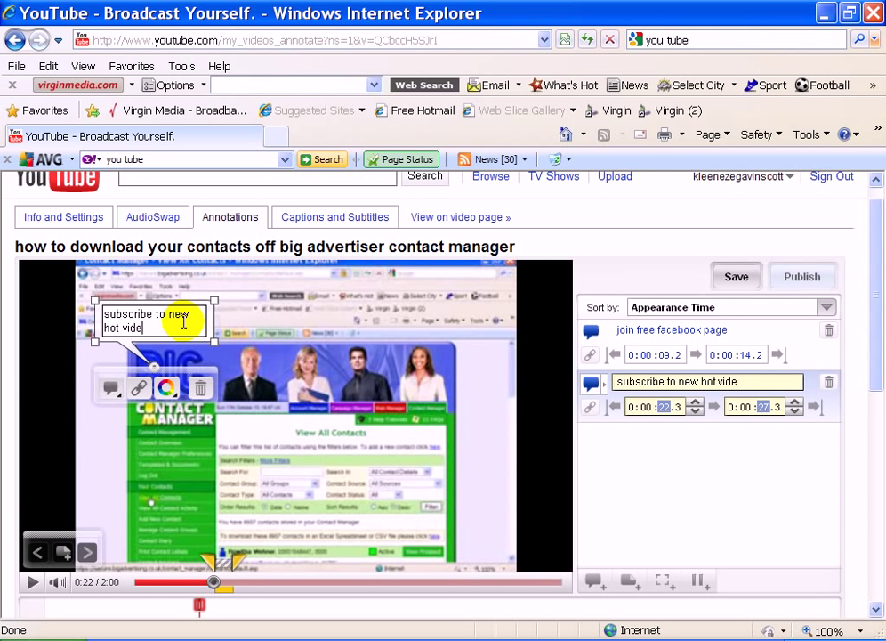
pyautogui.write('s')
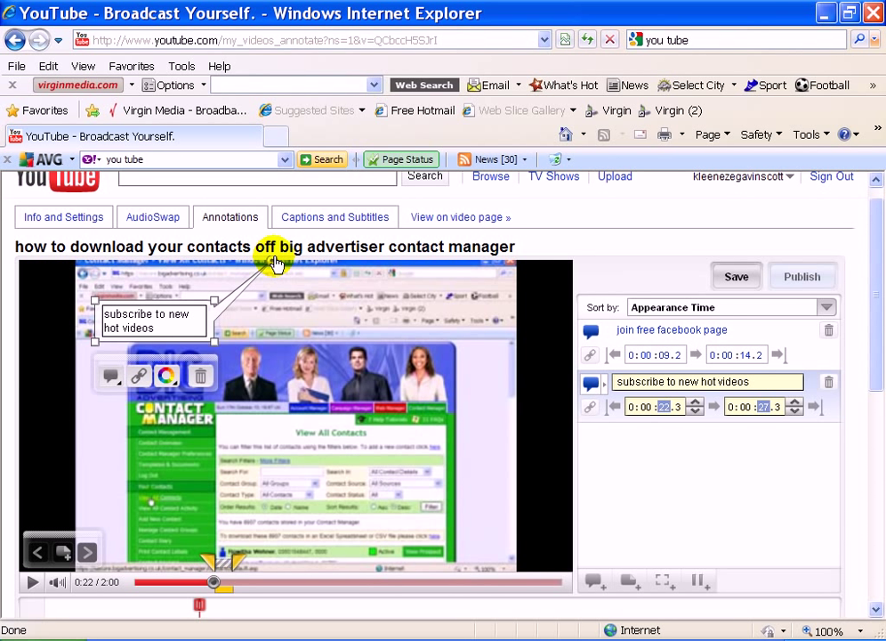
pyautogui.moveTo(253, 570)
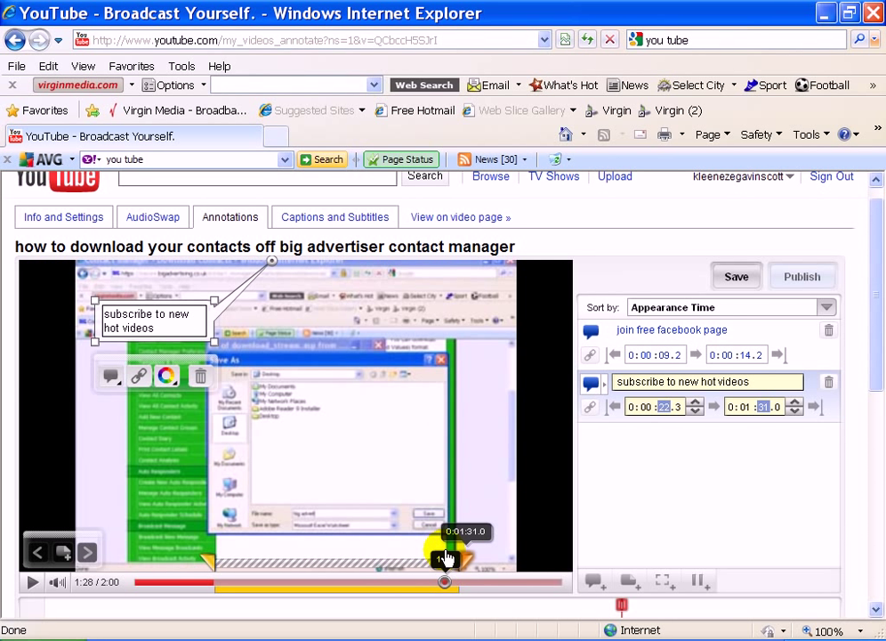
# - Extend the subscribe bubble to end at 1:31.0 and publish the annotations
pyautogui.click(736, 276)
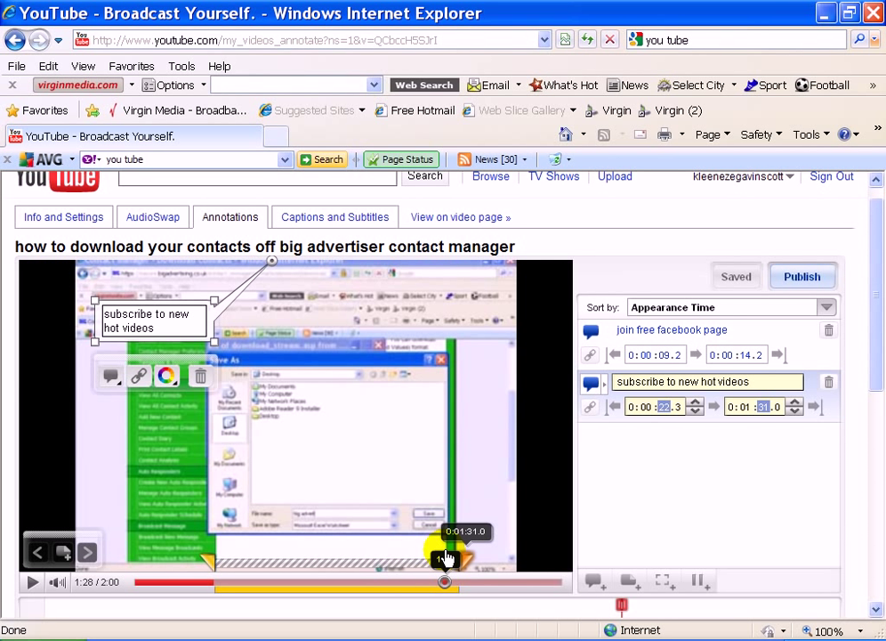
pyautogui.moveTo(778, 354)
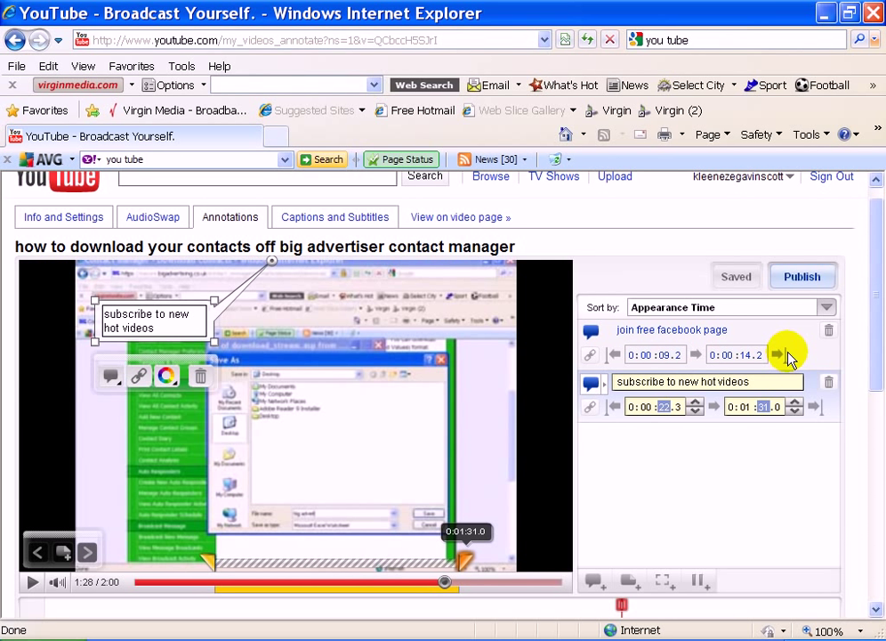
pyautogui.moveTo(802, 276)
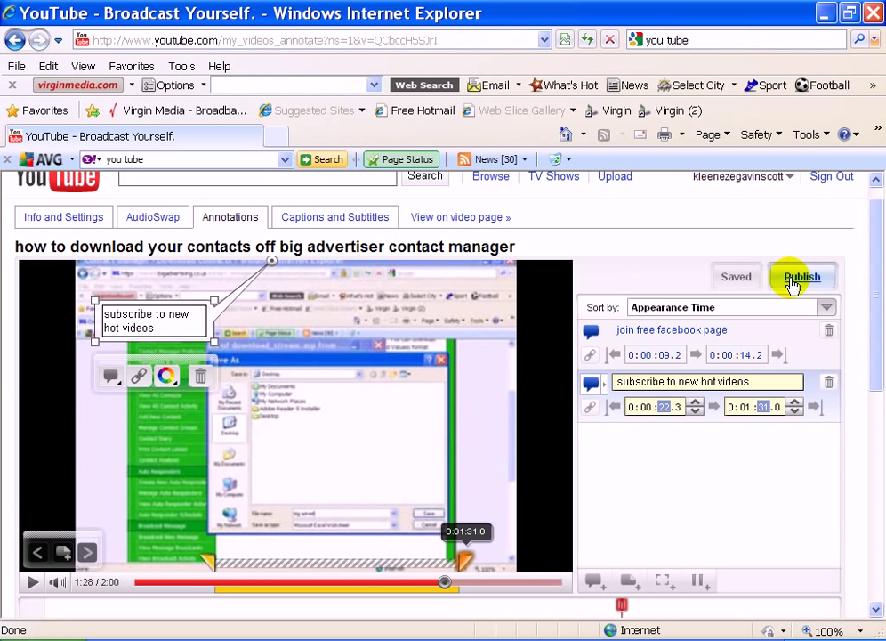
pyautogui.click(802, 277)
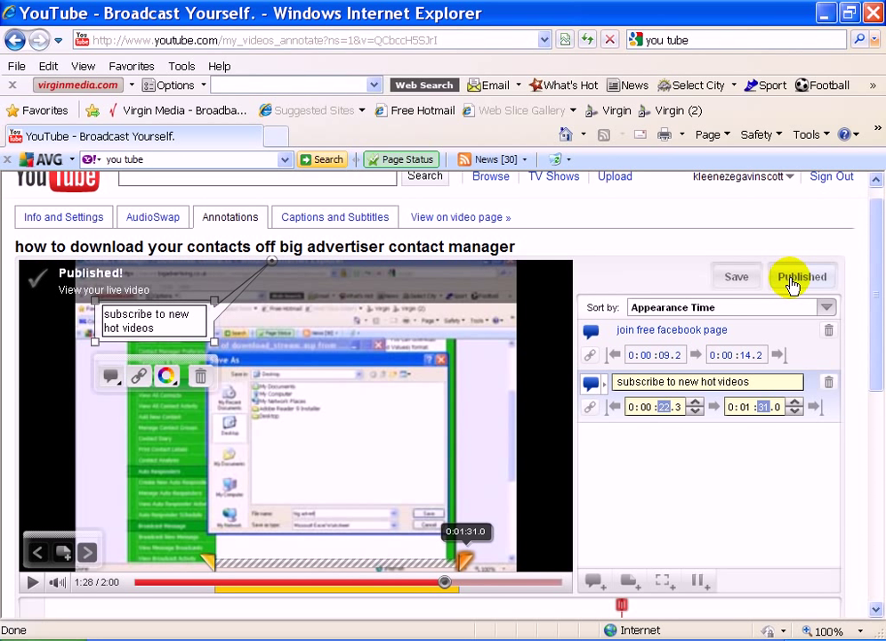
pyautogui.moveTo(836, 233)
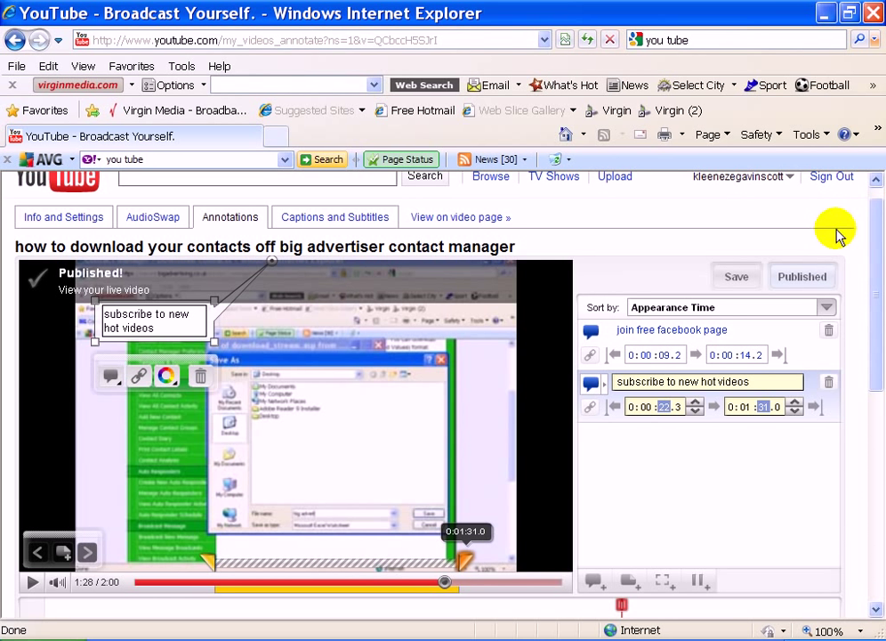
# - Go to My Videos and open the contacts manager video's watch page
pyautogui.click(738, 176)
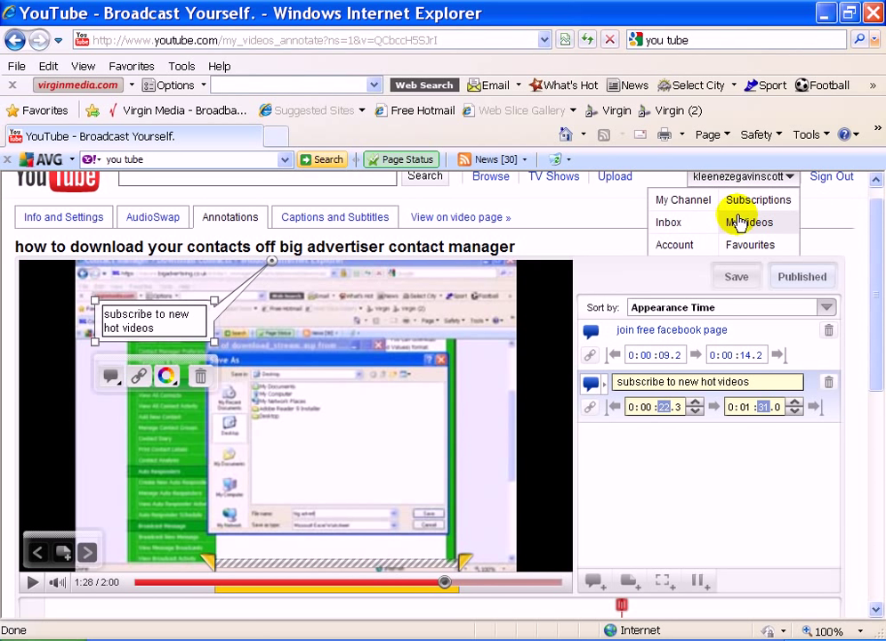
pyautogui.click(749, 222)
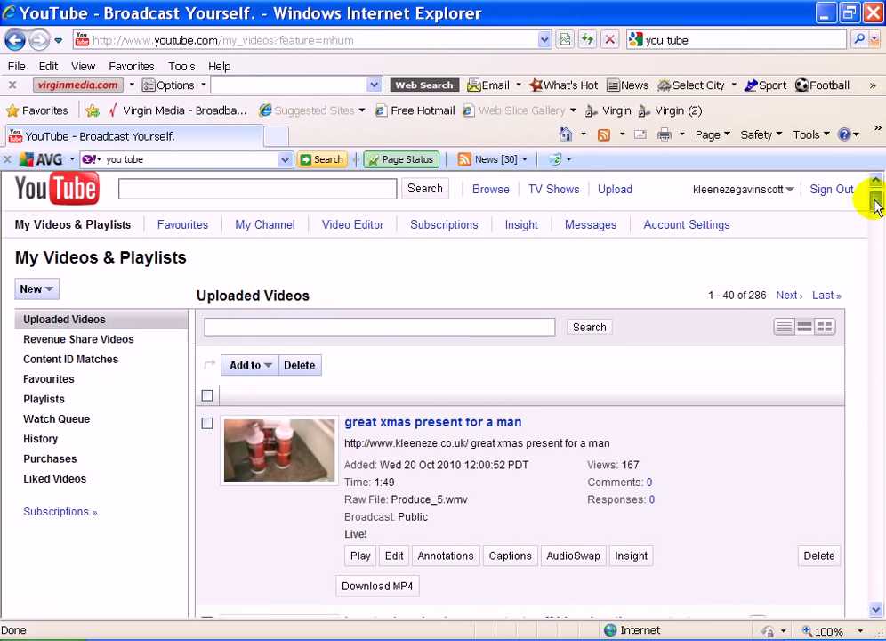
pyautogui.scroll(-3)
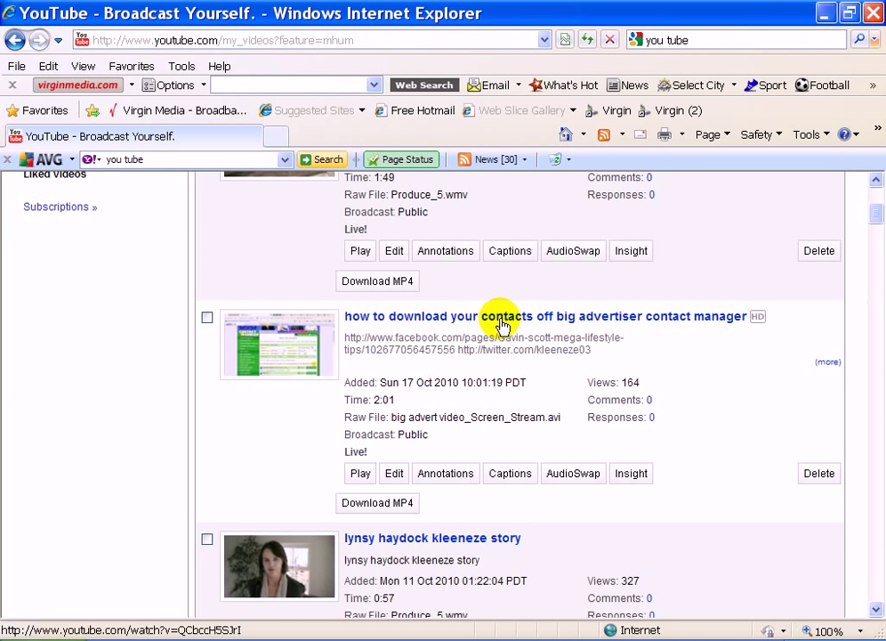
pyautogui.click(539, 315)
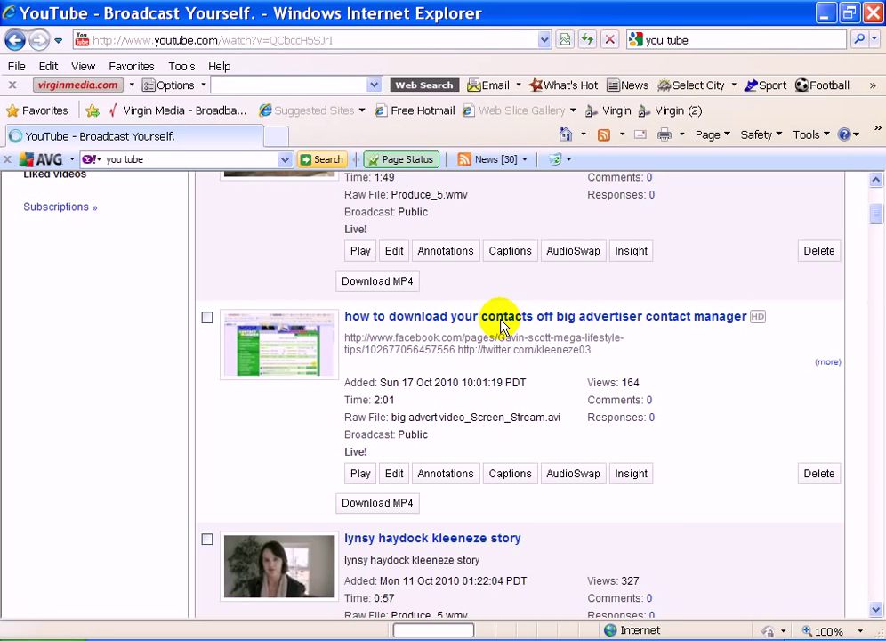
# - Watch the contacts manager video with both bubbles, then follow its description's blogspot link
pyautogui.click(540, 316)
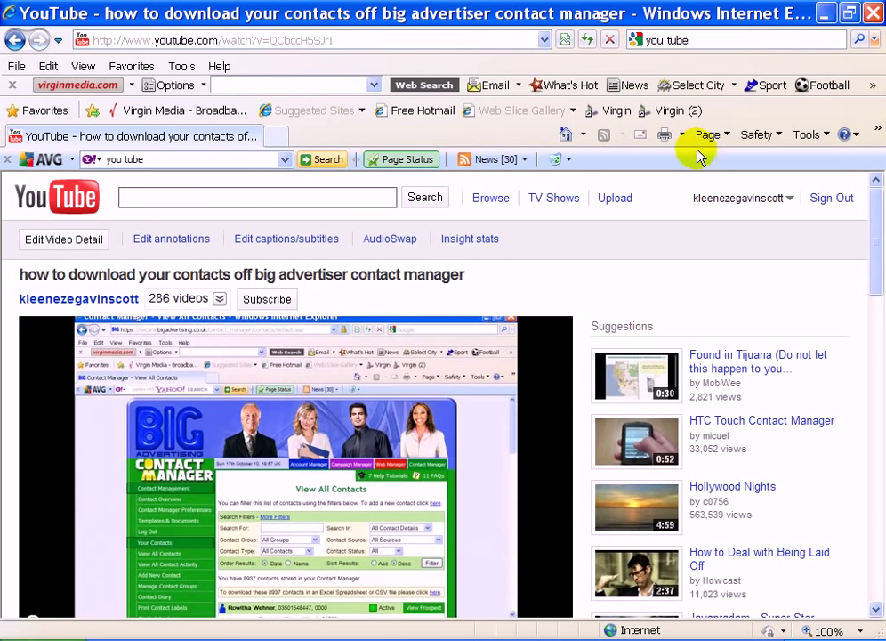
pyautogui.scroll(-3)
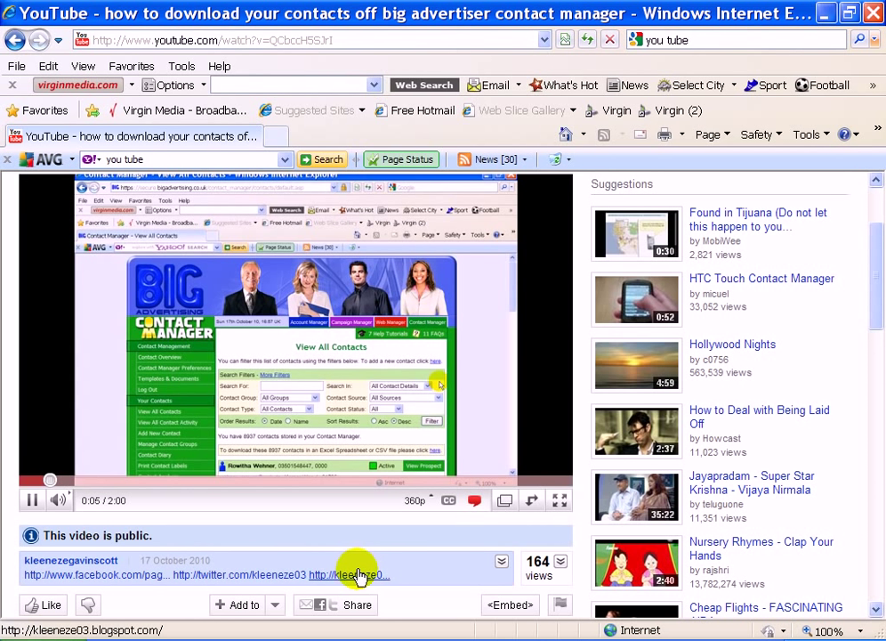
pyautogui.moveTo(768, 300)
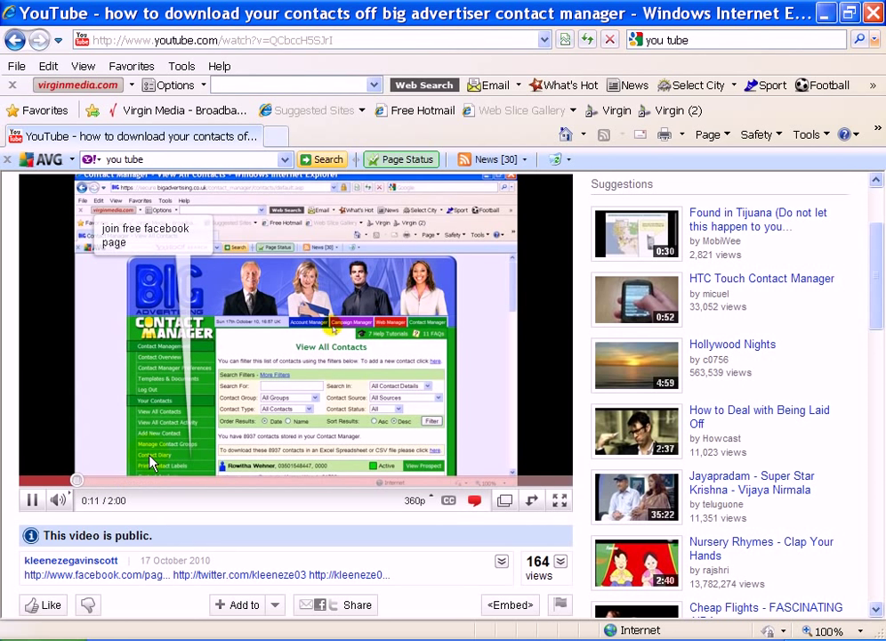
pyautogui.moveTo(520, 288)
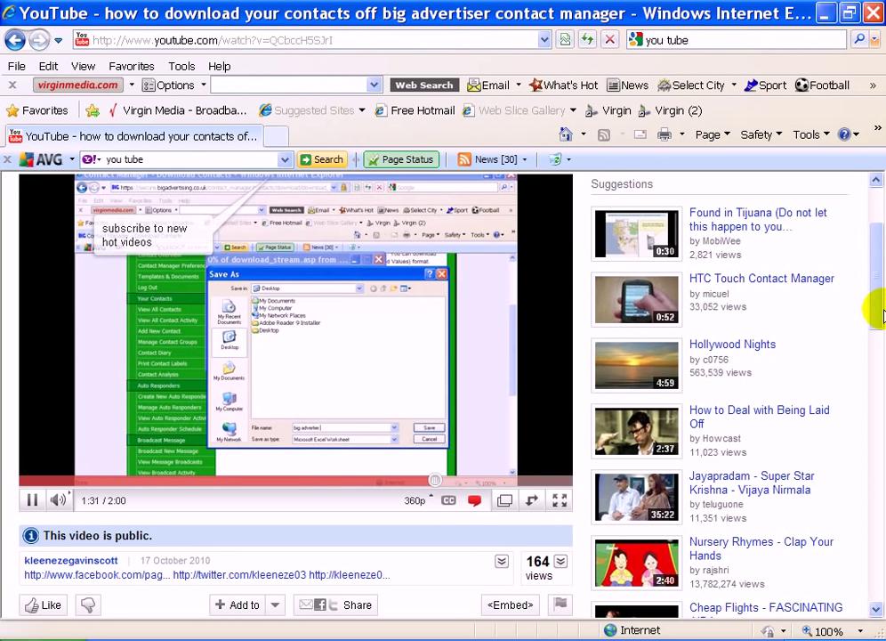
pyautogui.scroll(3)
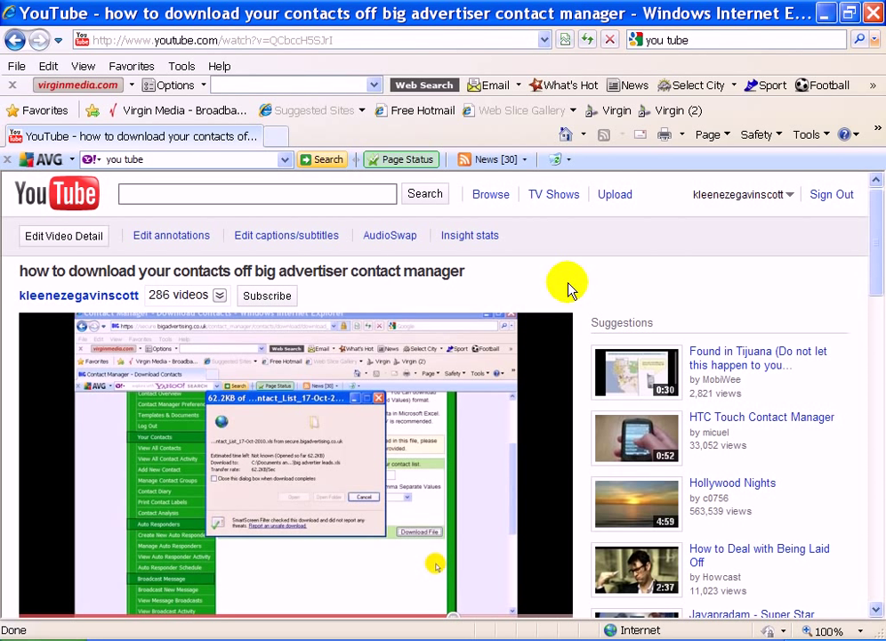
pyautogui.moveTo(268, 296)
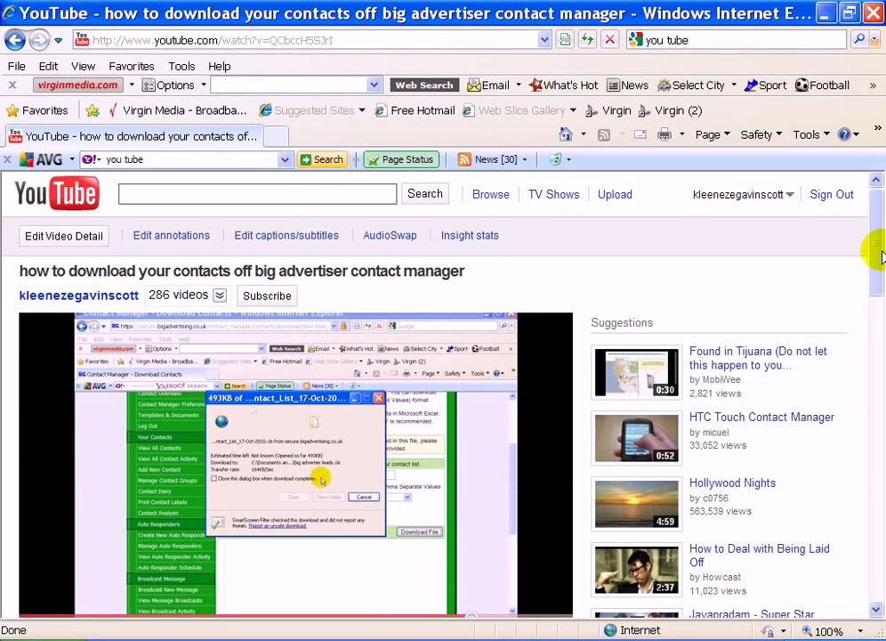
pyautogui.scroll(-3)
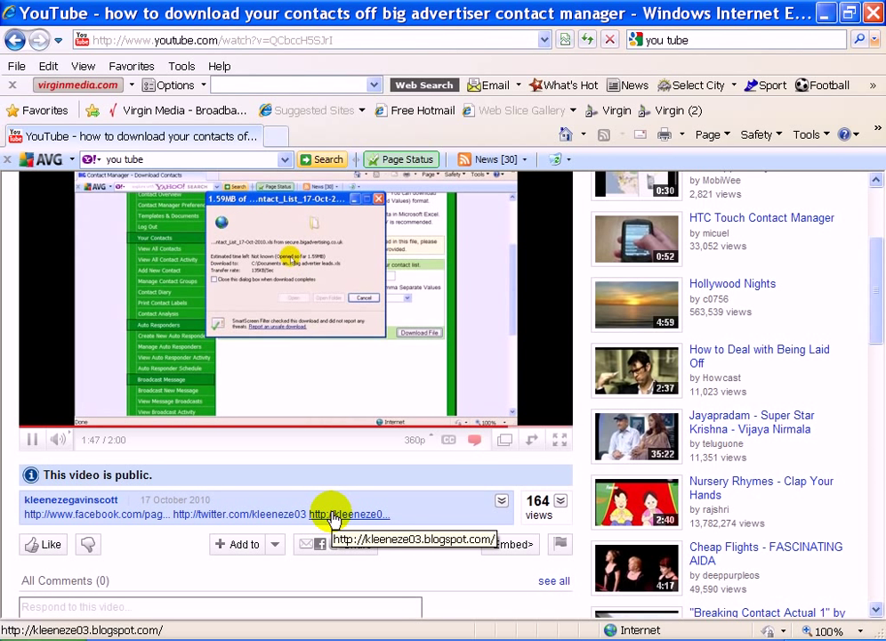
pyautogui.click(349, 515)
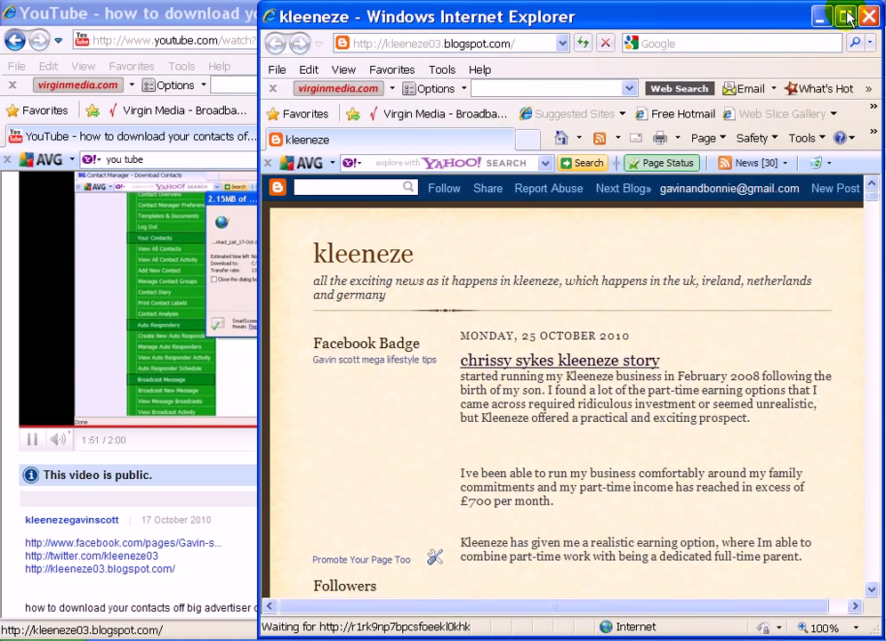
# - Maximize the Kleeneze blog window and scroll to the Chrissy Sykes distributor video
pyautogui.click(845, 17)
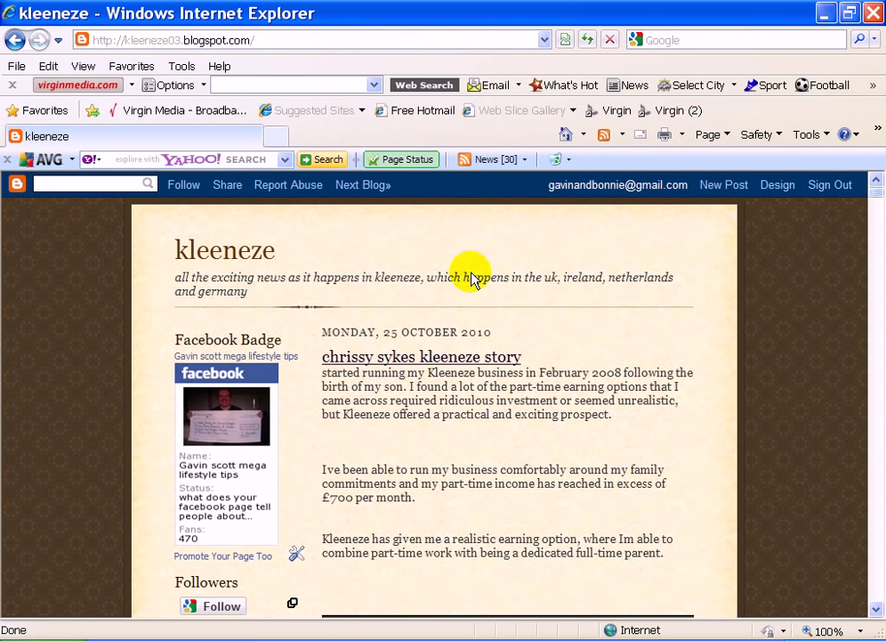
pyautogui.moveTo(227, 411)
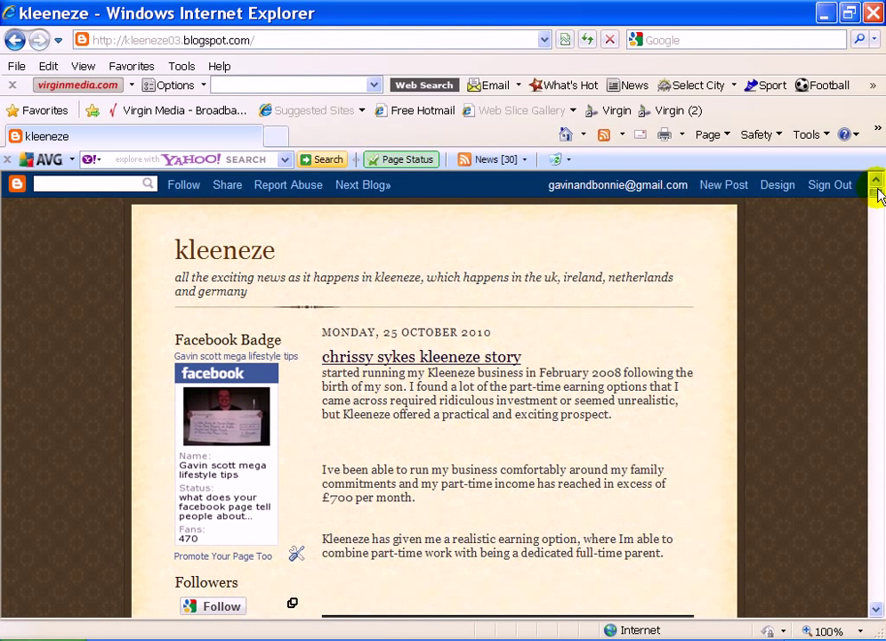
pyautogui.scroll(-3)
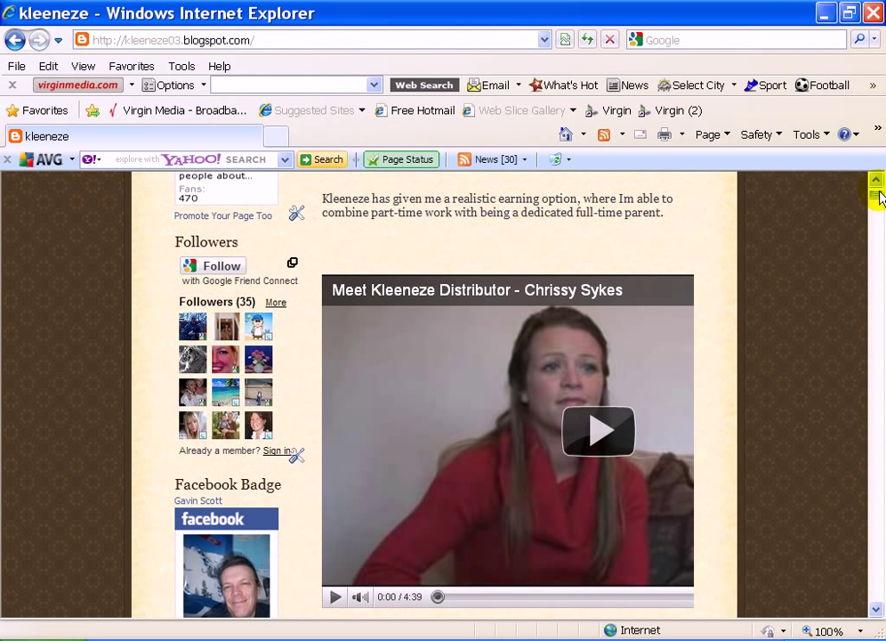
pyautogui.moveTo(229, 70)
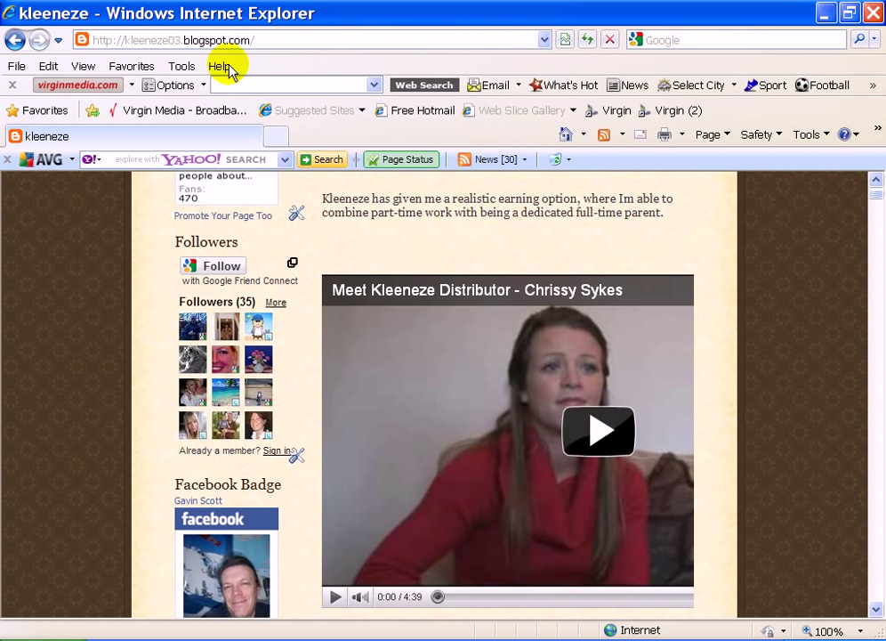
pyautogui.moveTo(321, 245)
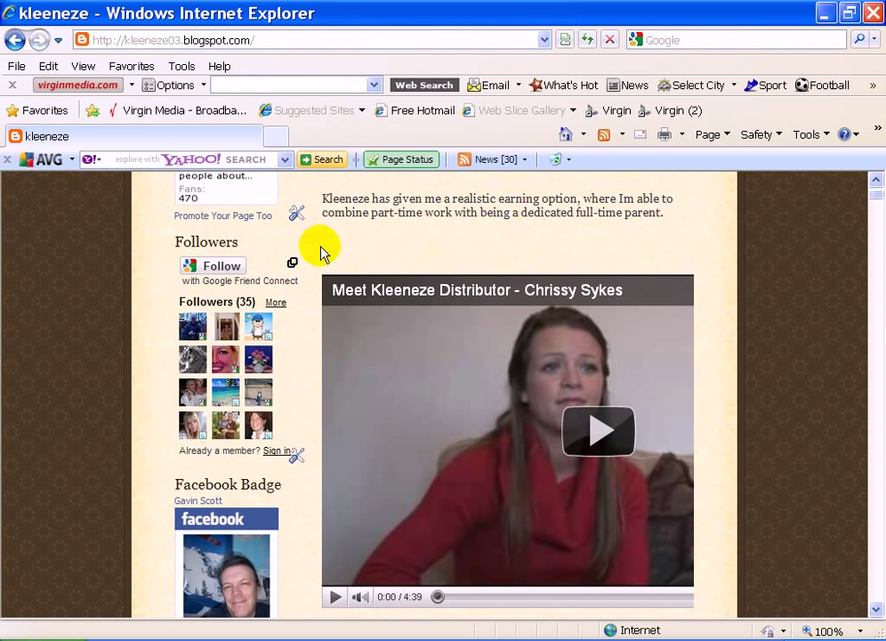
pyautogui.moveTo(307, 256)
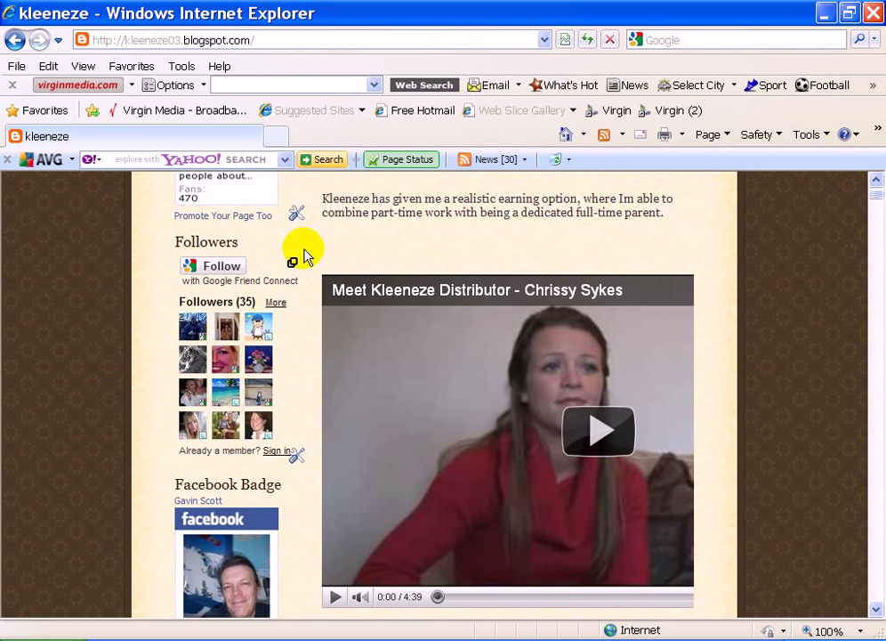
pyautogui.scroll(-3)
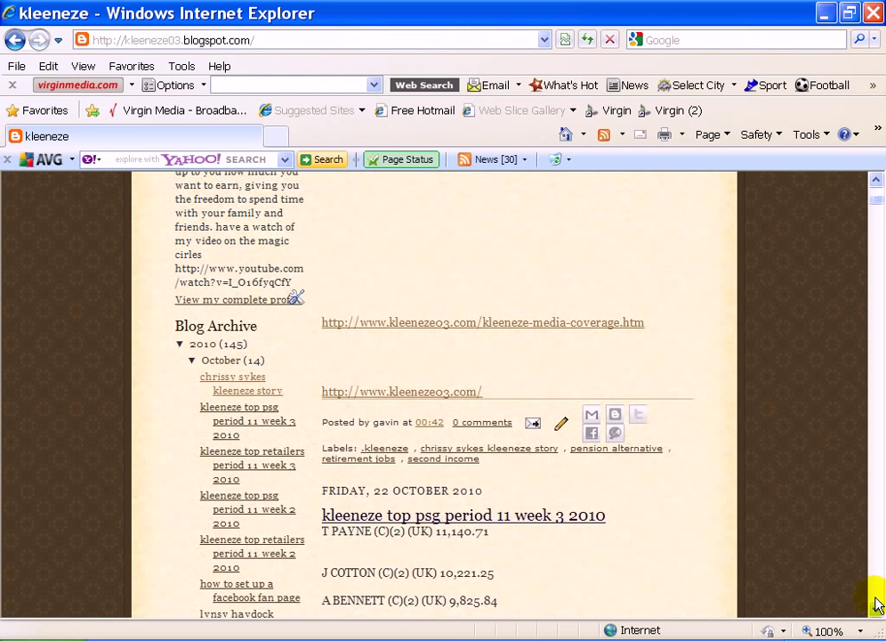
pyautogui.moveTo(335, 398)
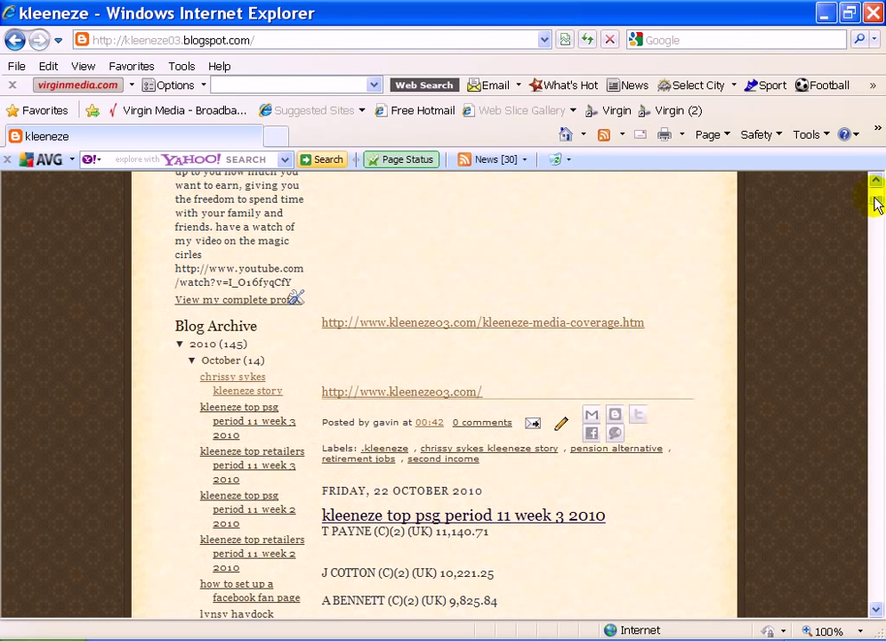
pyautogui.scroll(-3)
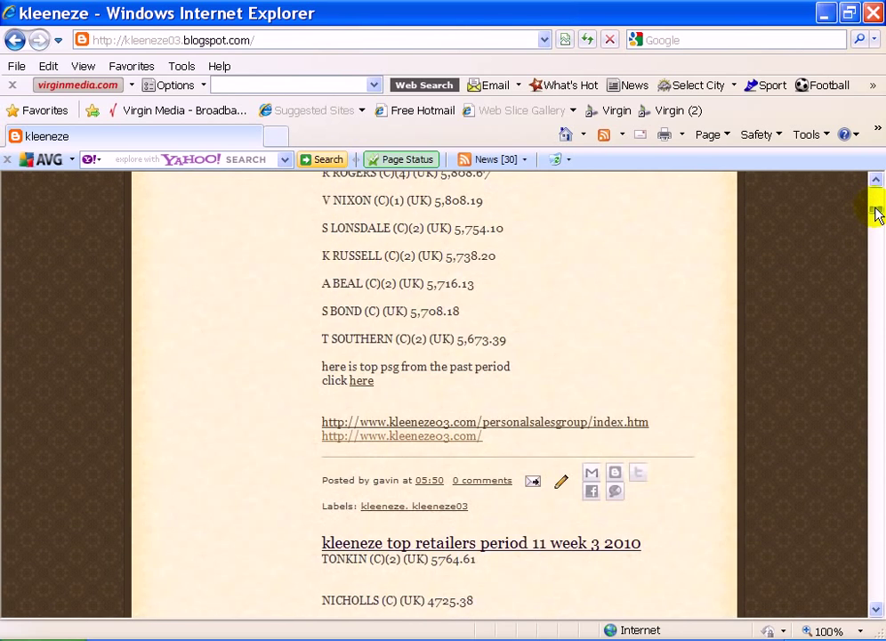
pyautogui.scroll(-3)
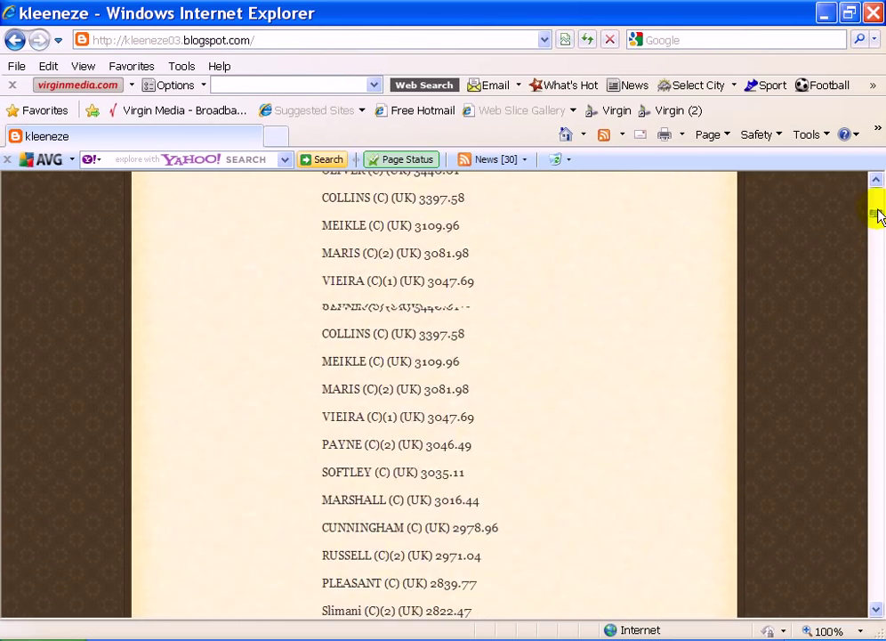
pyautogui.scroll(3)
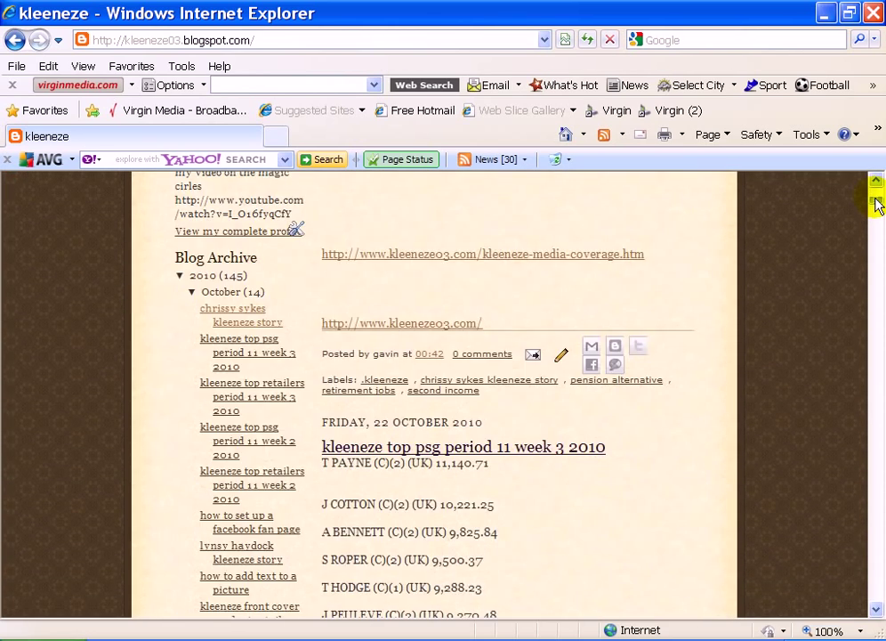
pyautogui.scroll(-3)
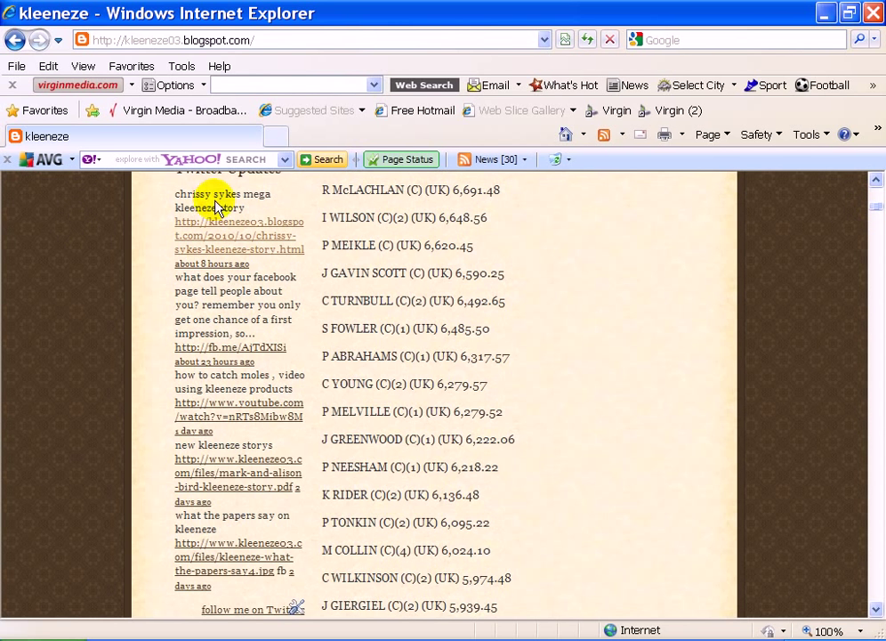
pyautogui.scroll(3)
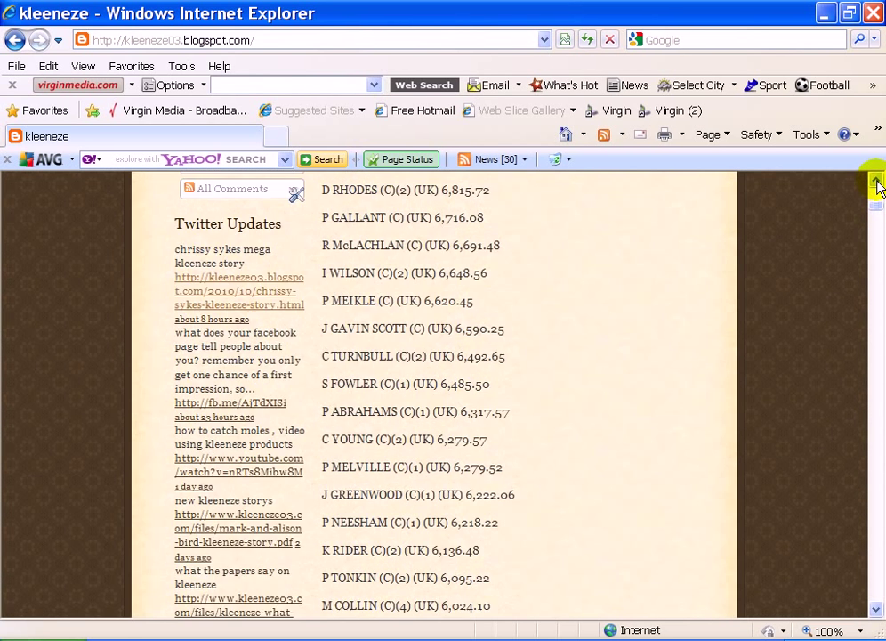
pyautogui.scroll(3)
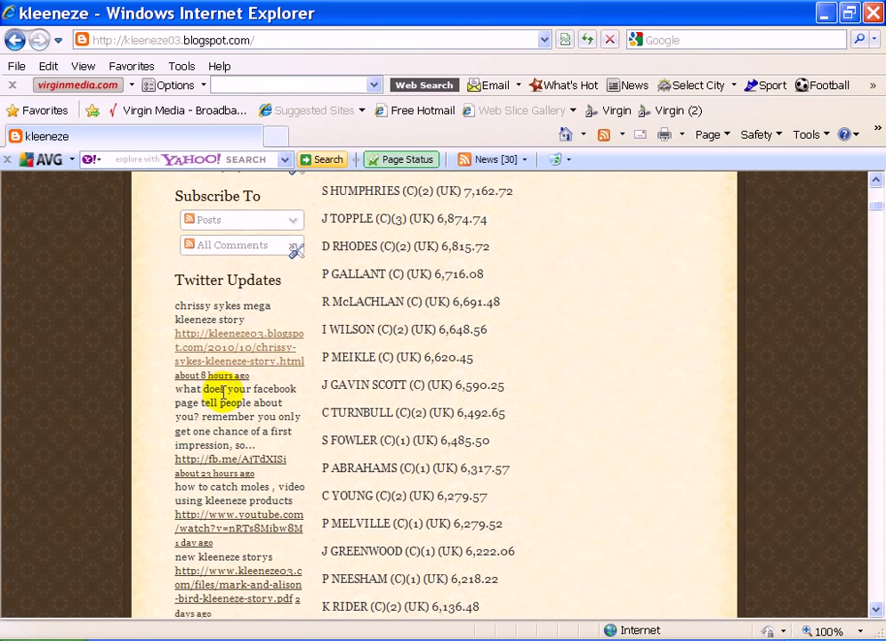
pyautogui.moveTo(772, 244)
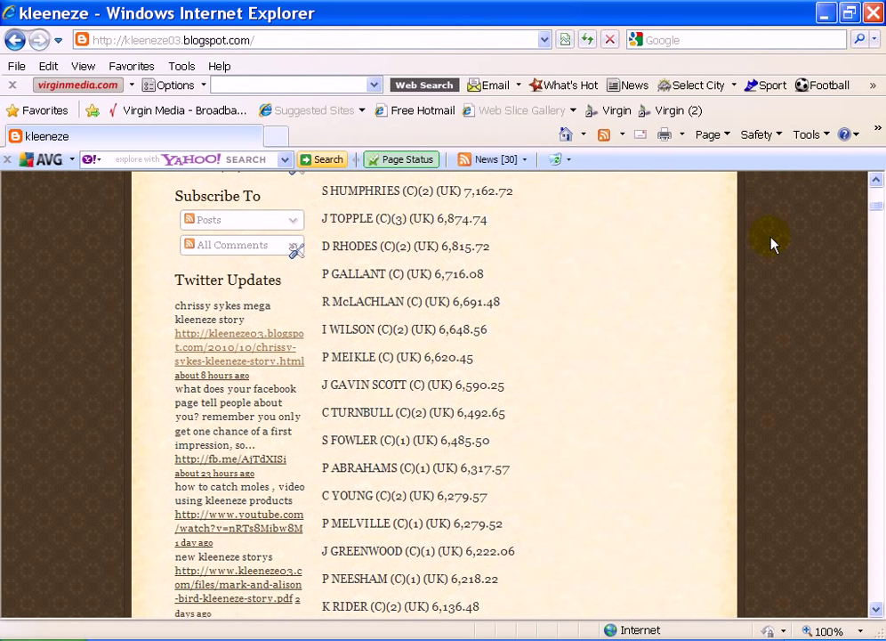